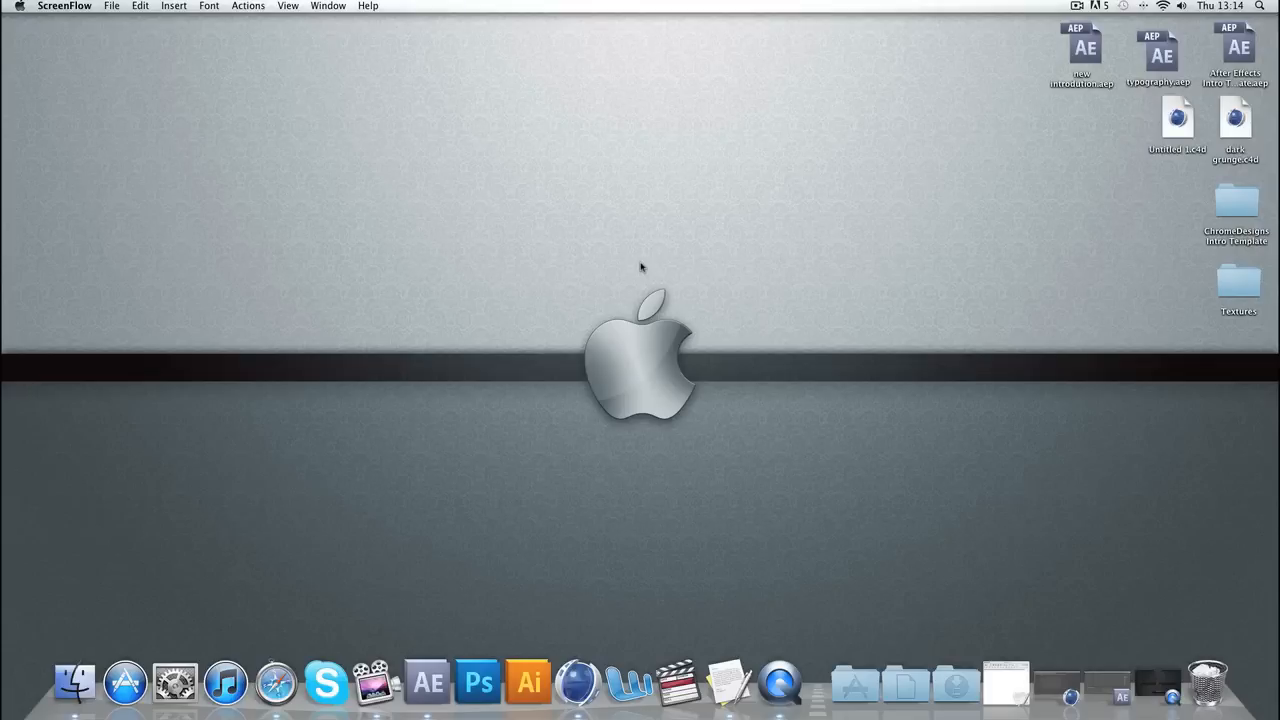
{"action": "mouse_move", "coordinate": [465, 588]}
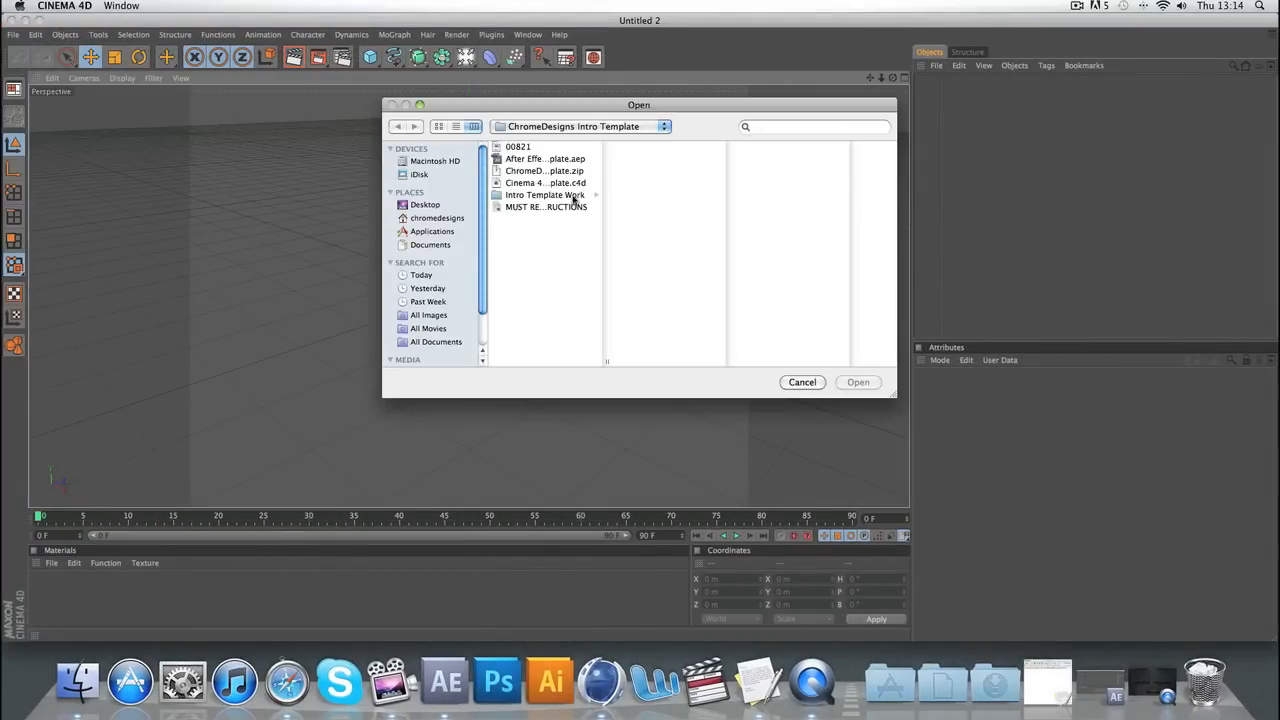
Browse Desktop > ChromeDesigns Intro Template and open Cinema 4D Intro Template.c4d.
{"action": "left_click", "coordinate": [545, 183]}
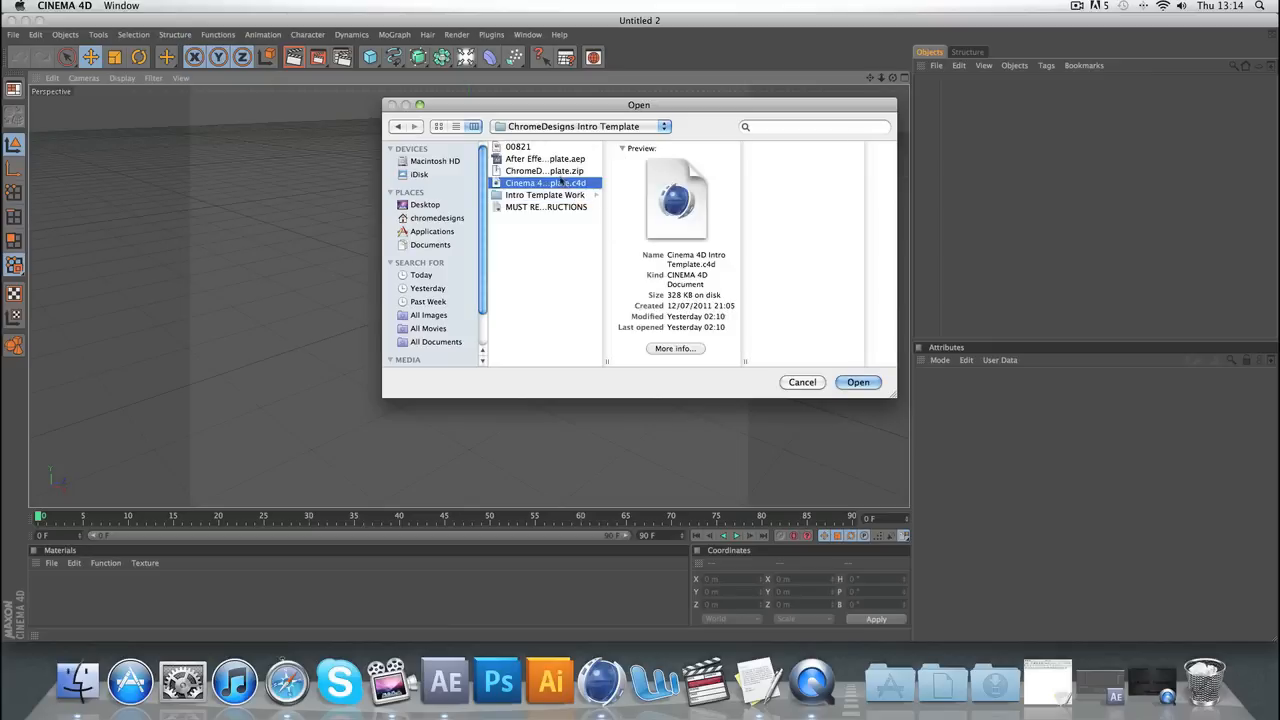
{"action": "left_click", "coordinate": [519, 147]}
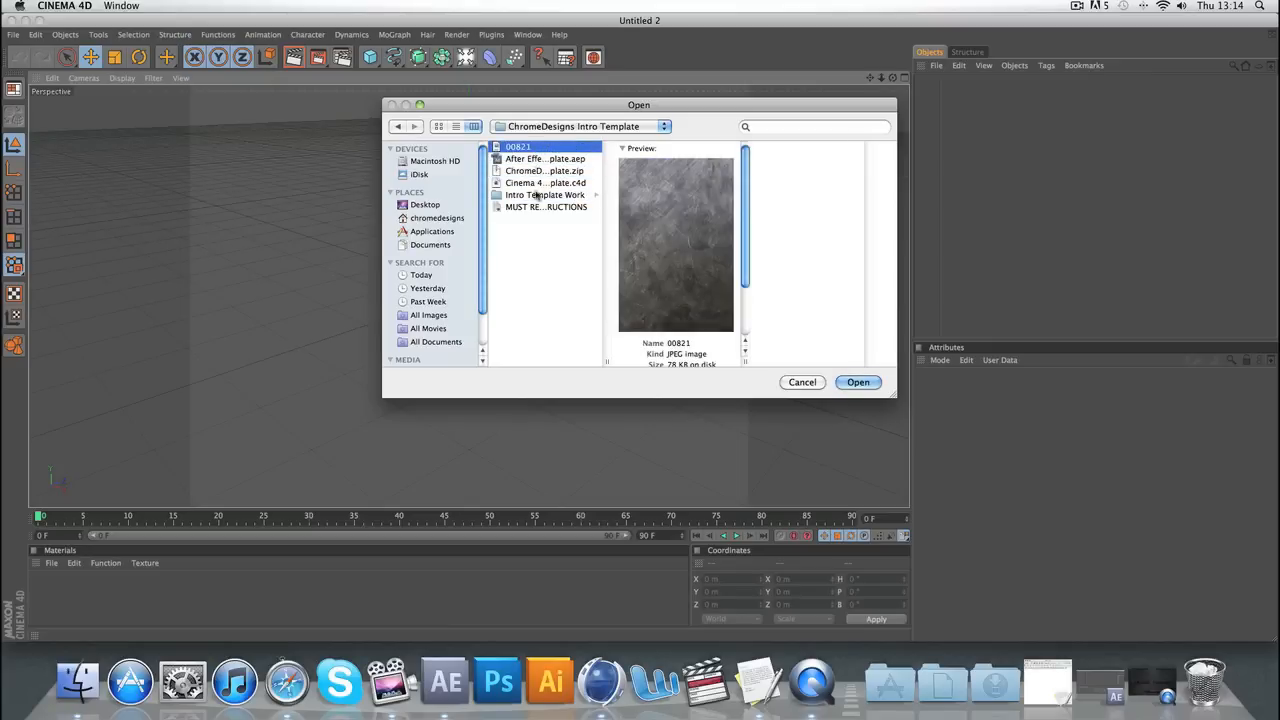
{"action": "left_click", "coordinate": [544, 194]}
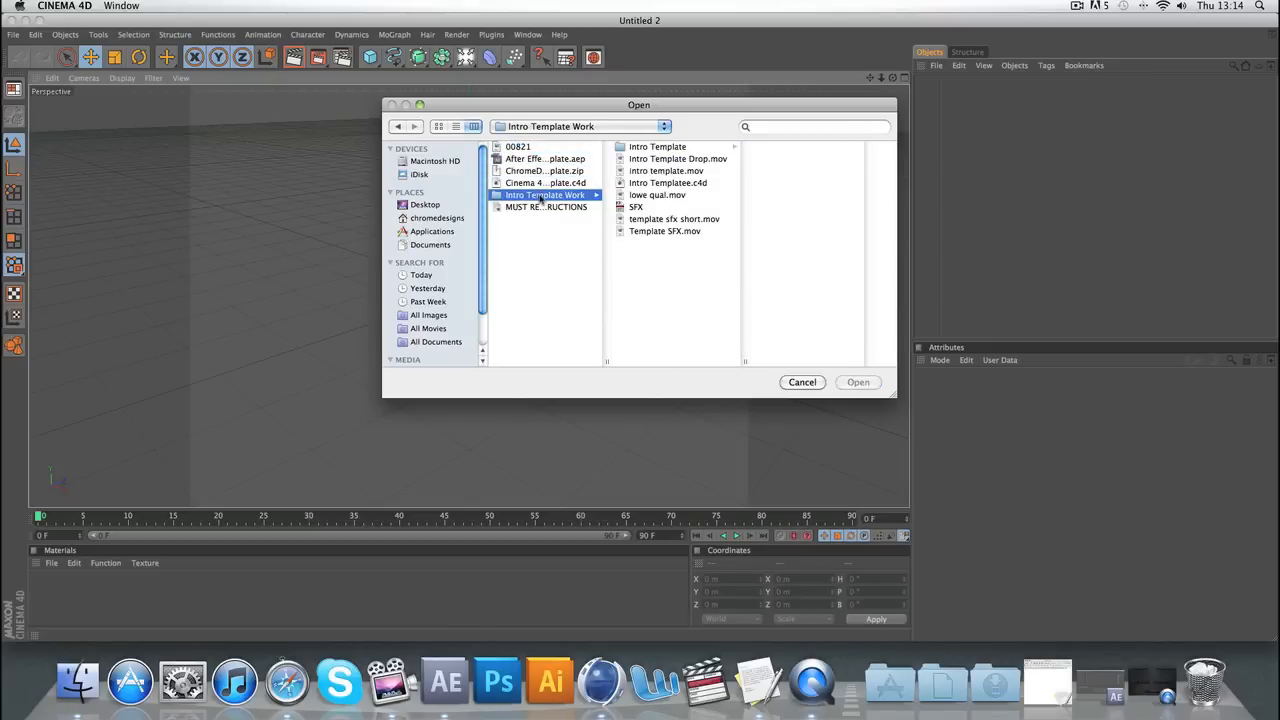
{"action": "left_click", "coordinate": [426, 204]}
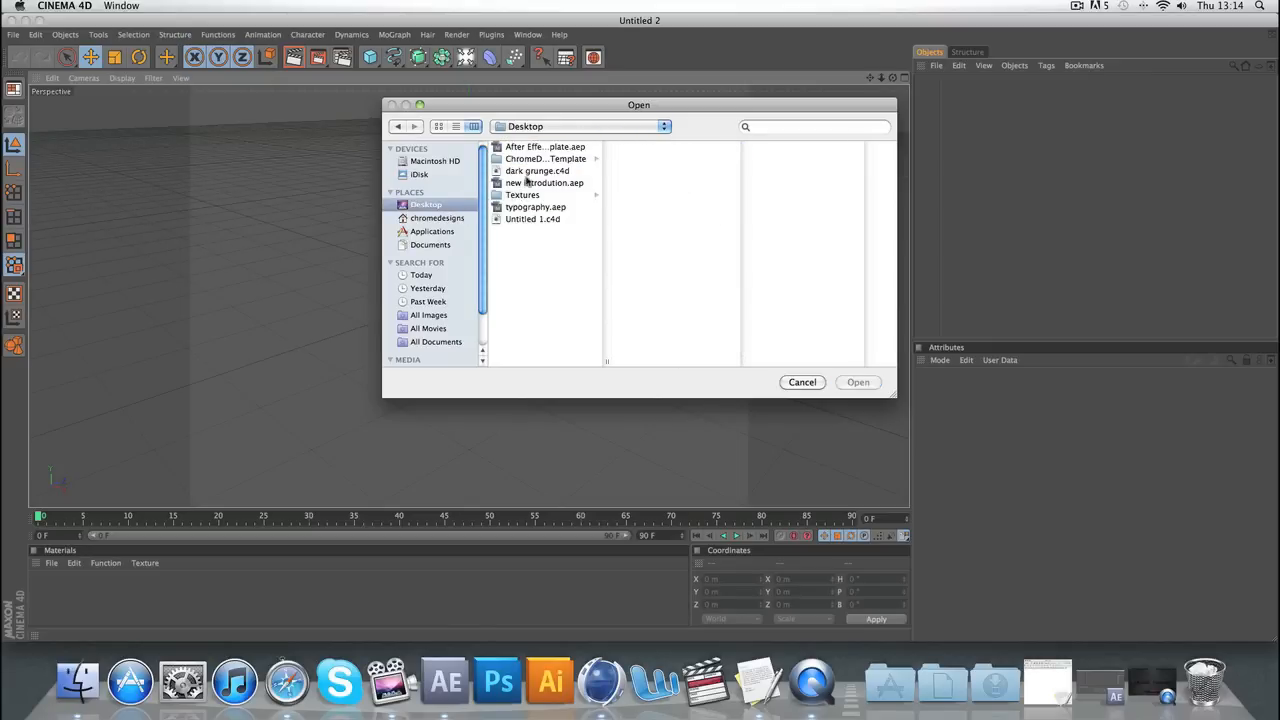
{"action": "left_click", "coordinate": [545, 158]}
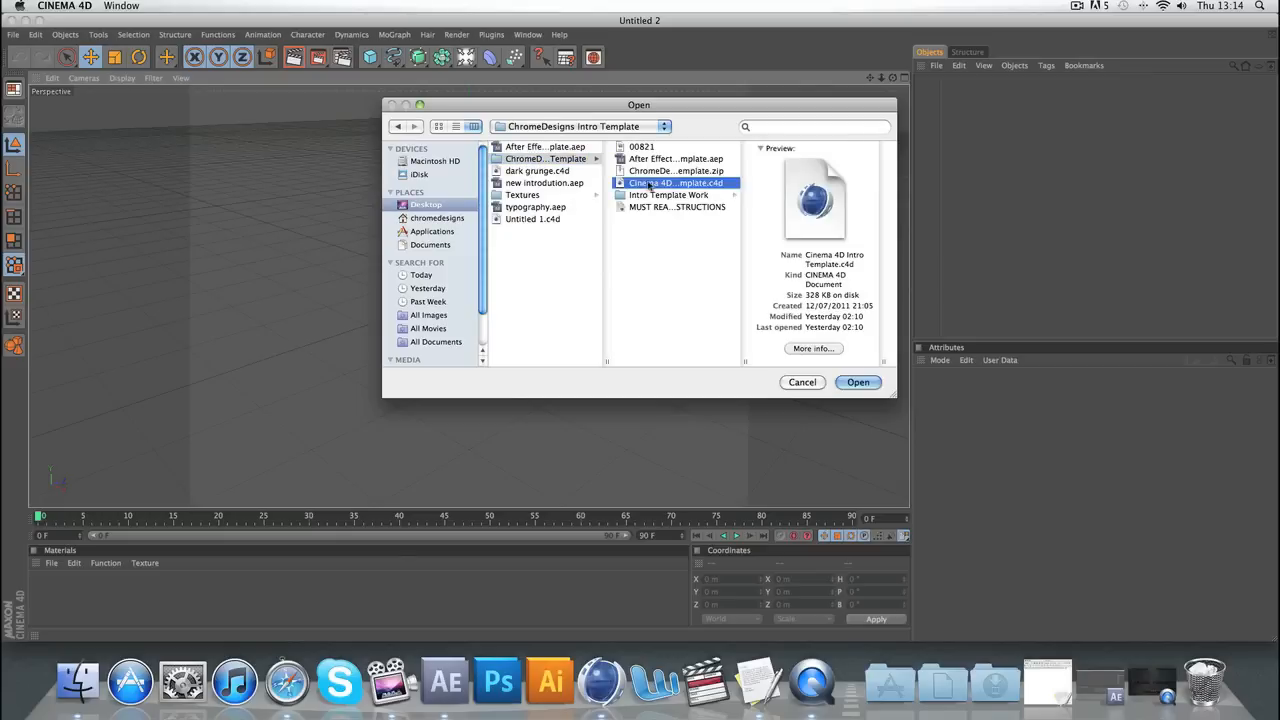
{"action": "left_click", "coordinate": [857, 382]}
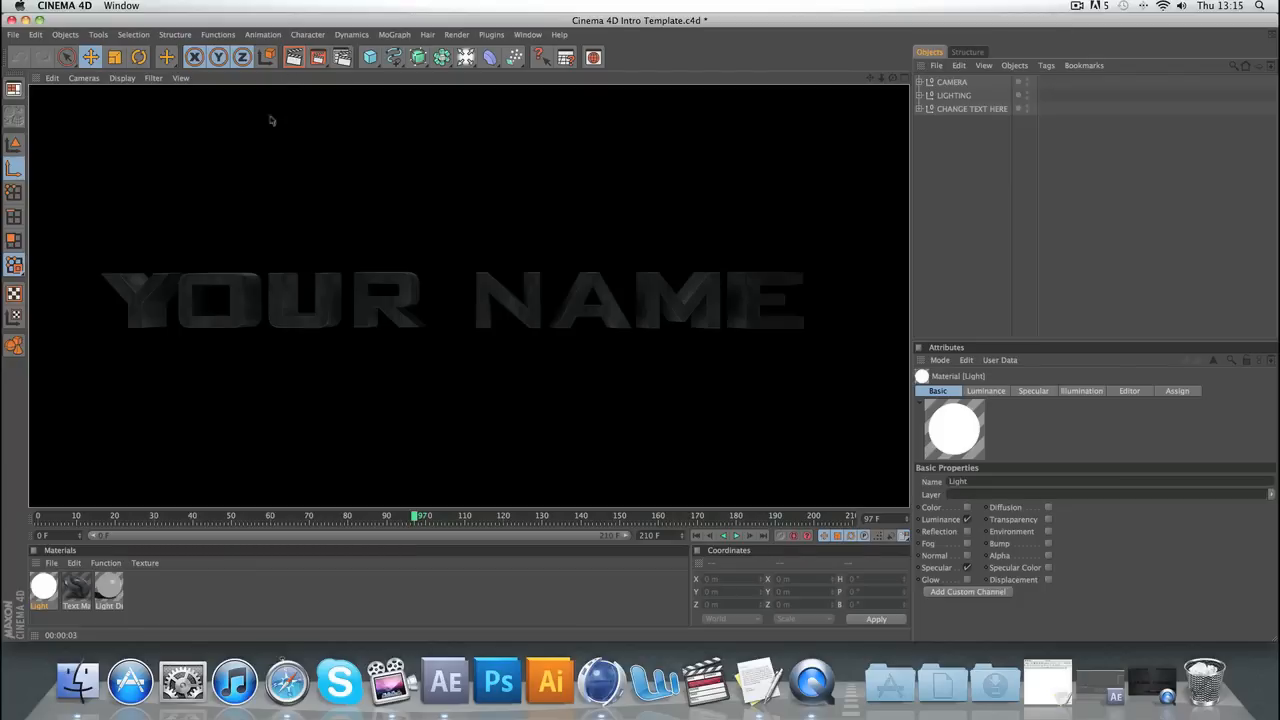
Reload the scratched steel image into the Text Material's Color and Bump channels.
{"action": "double_click", "coordinate": [76, 585]}
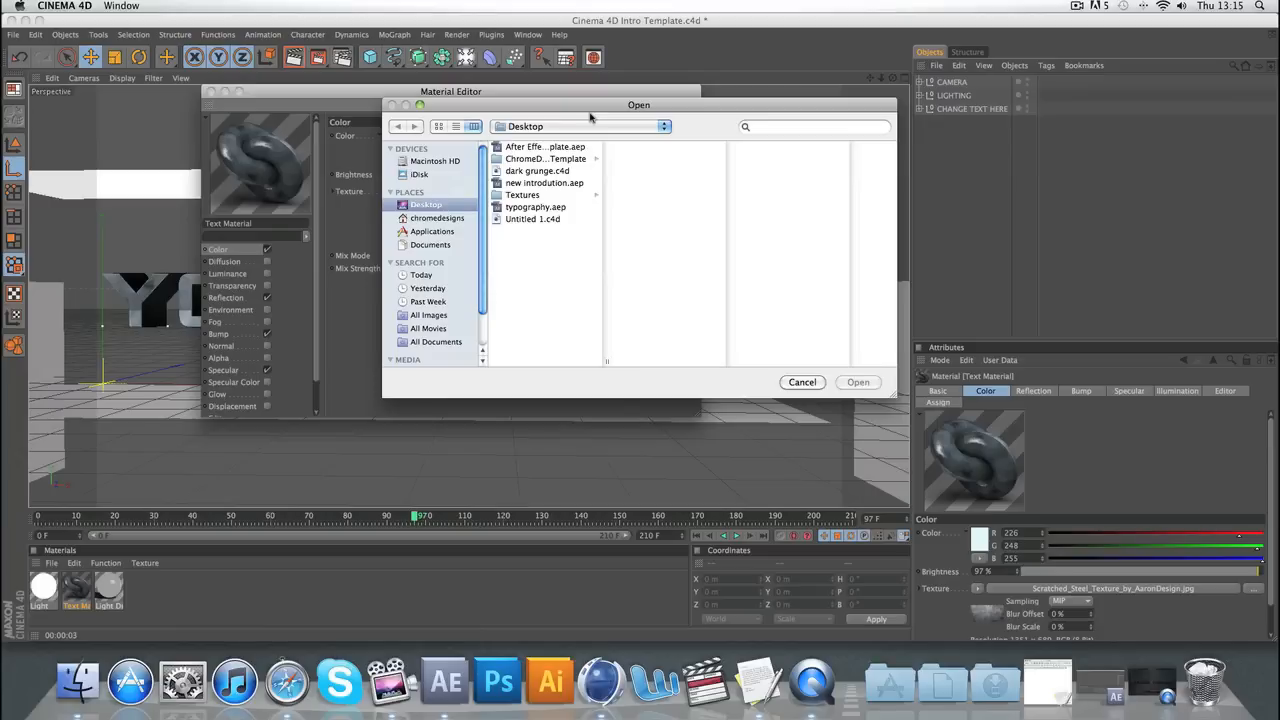
{"action": "mouse_move", "coordinate": [670, 169]}
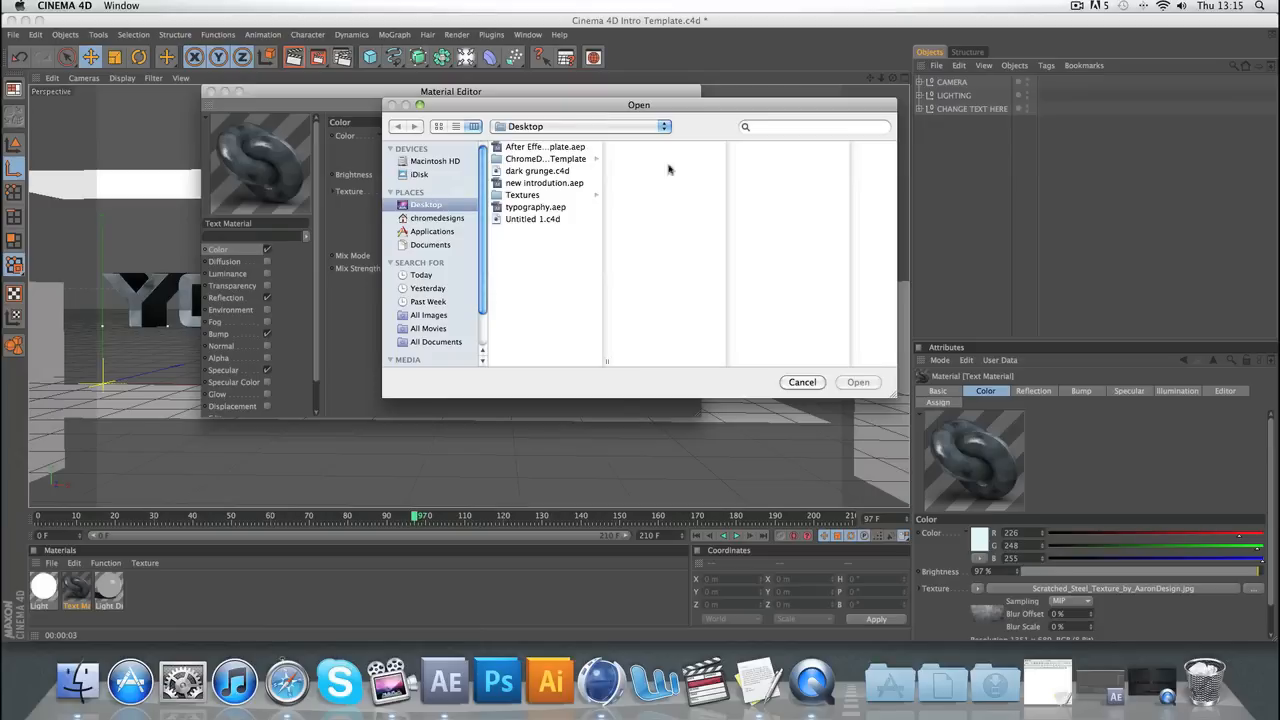
{"action": "left_click", "coordinate": [802, 382]}
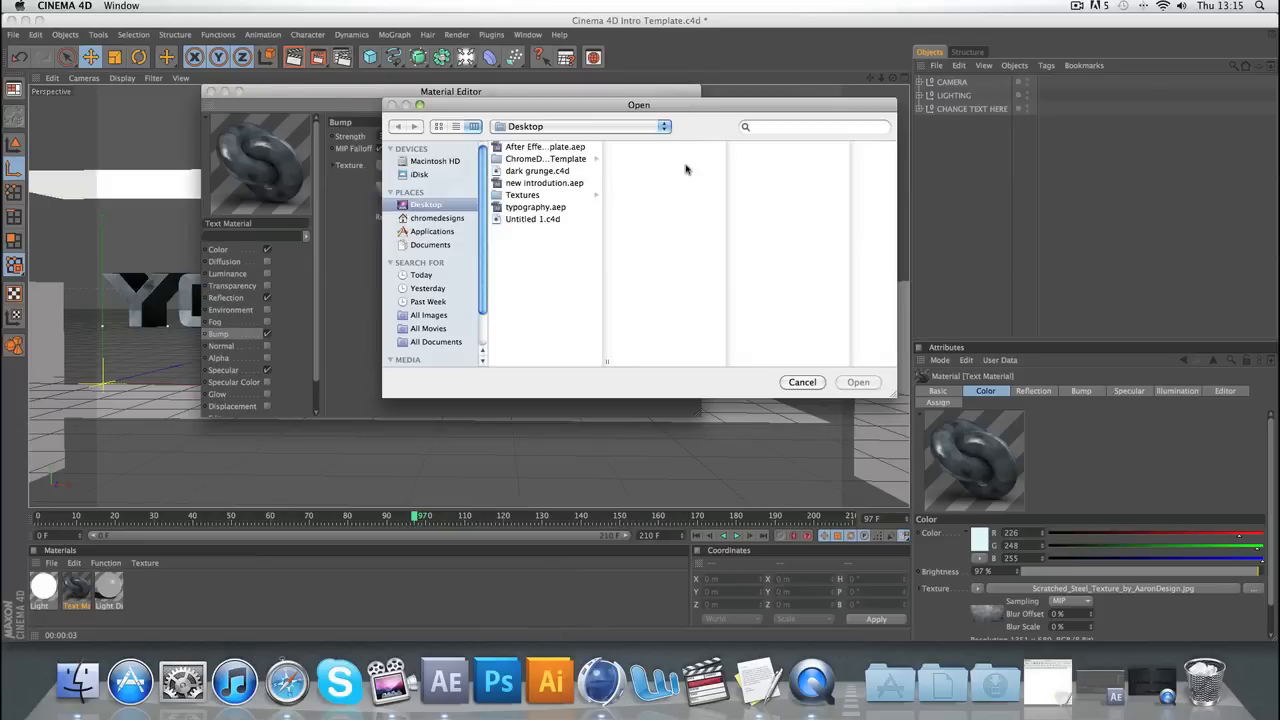
{"action": "mouse_move", "coordinate": [762, 372]}
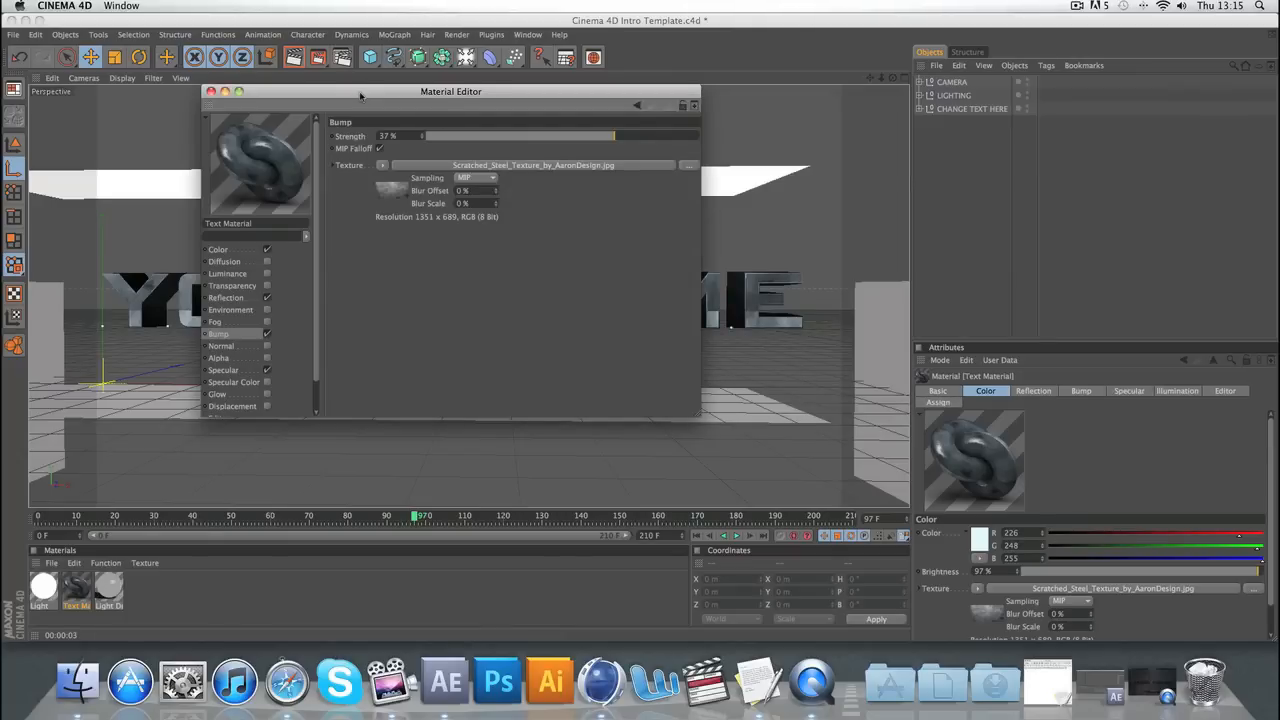
{"action": "left_click", "coordinate": [210, 91]}
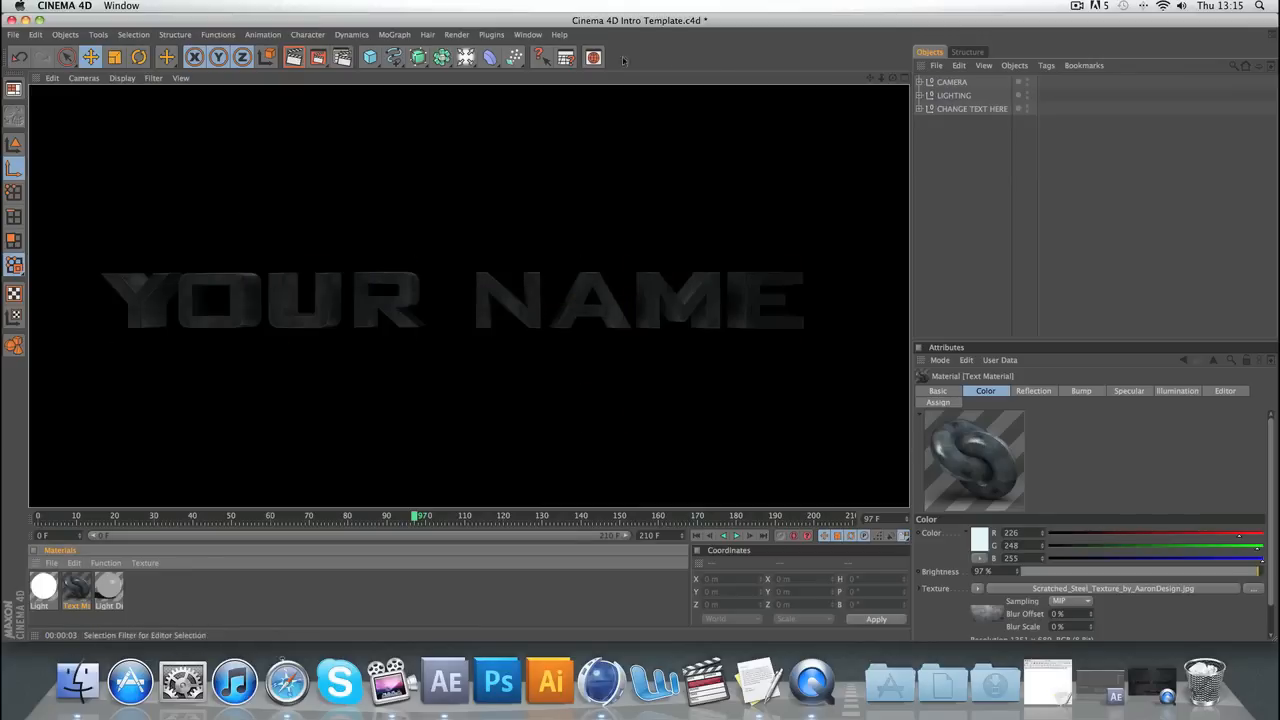
{"action": "left_click", "coordinate": [925, 108]}
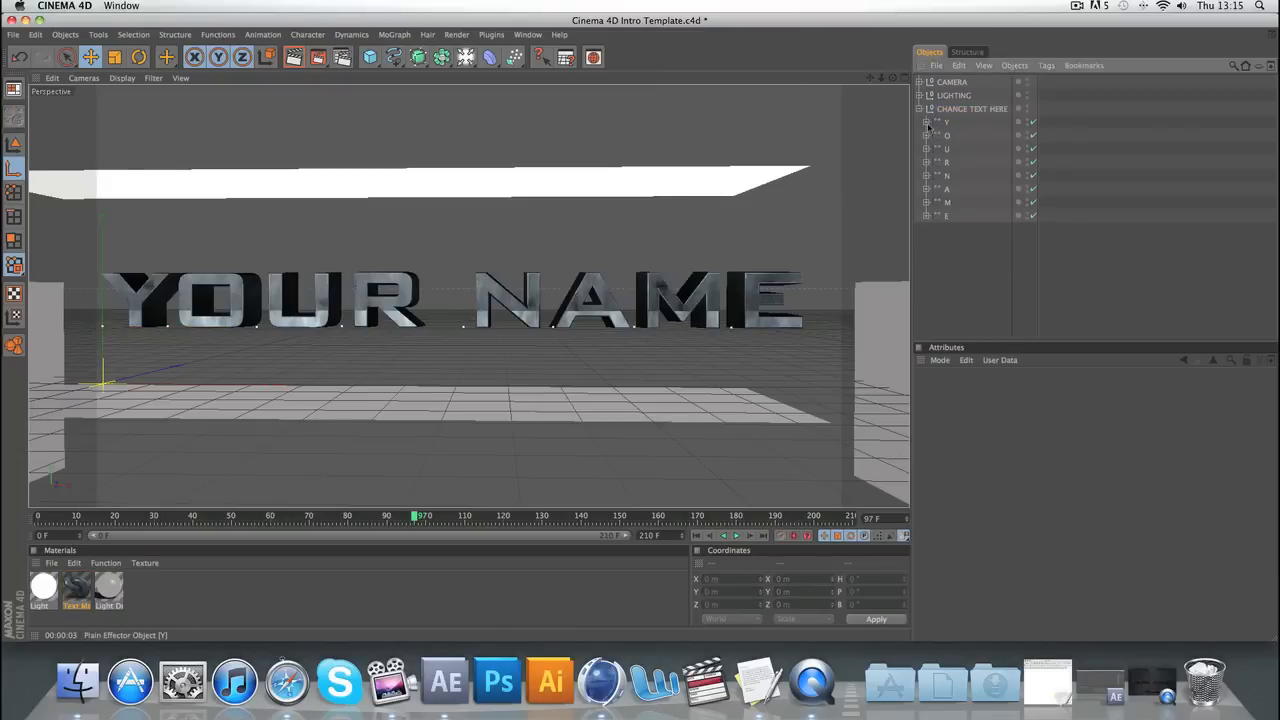
{"action": "left_click", "coordinate": [946, 135]}
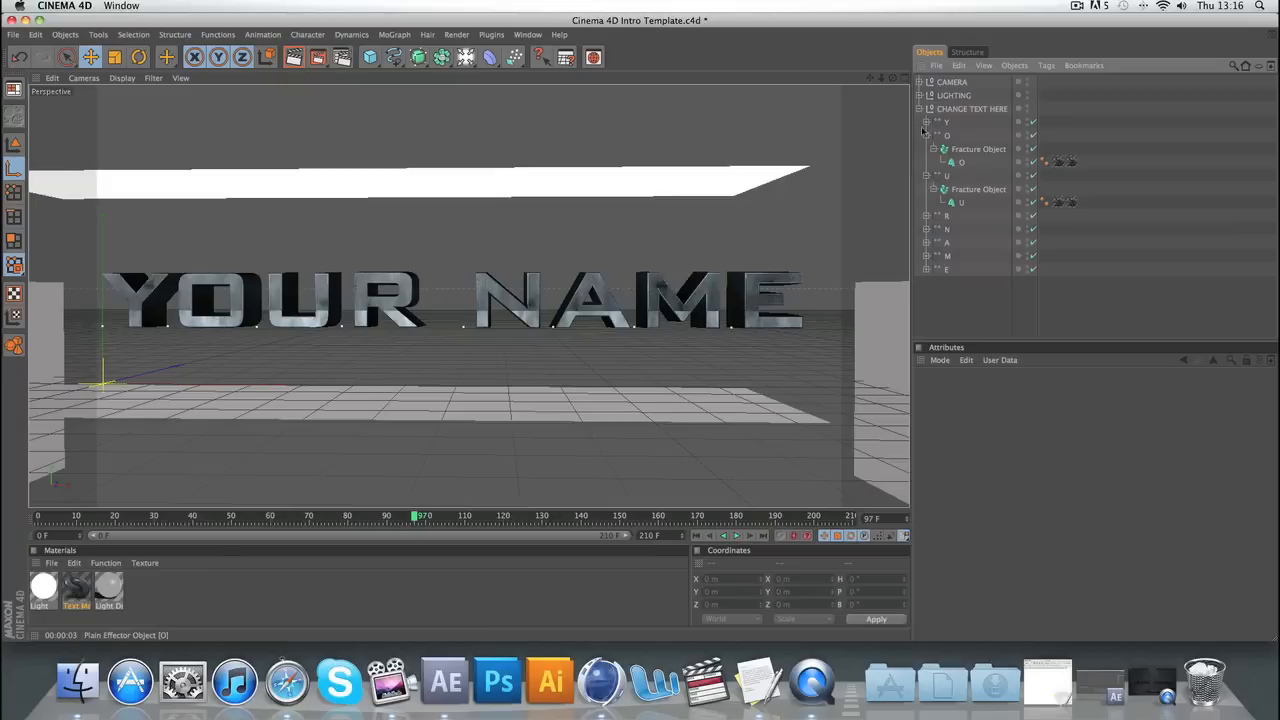
{"action": "left_click", "coordinate": [920, 108]}
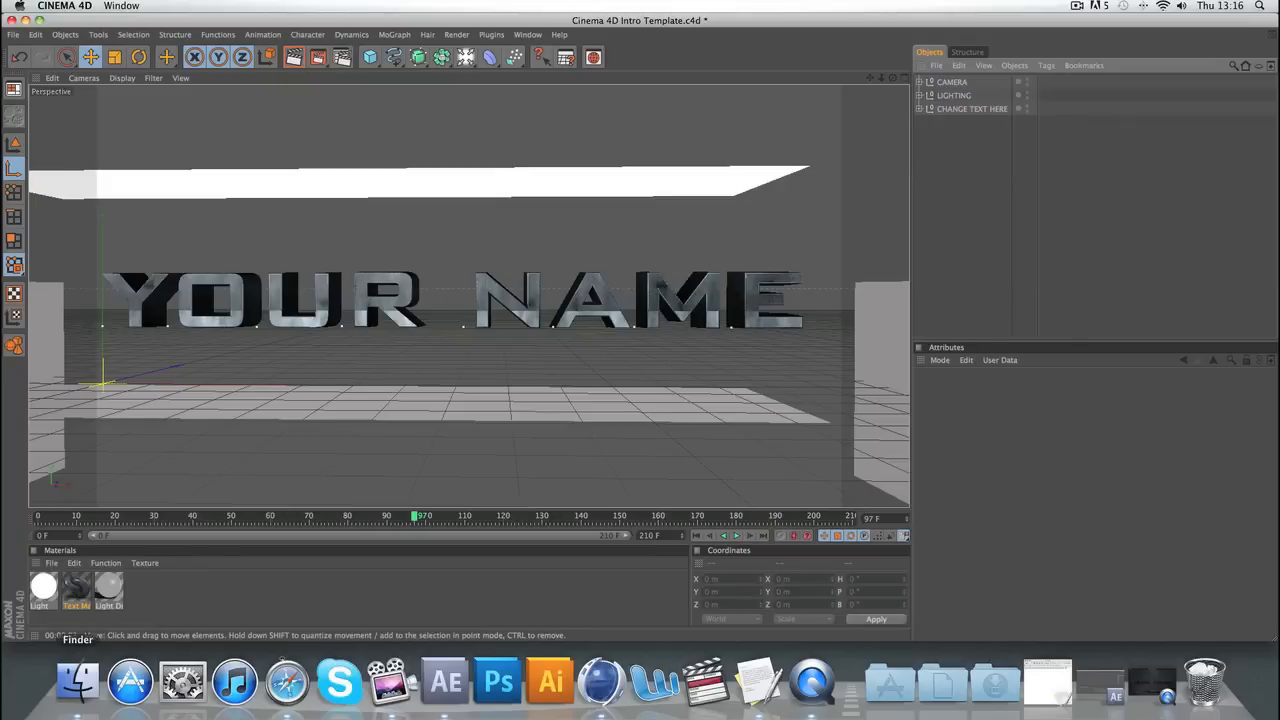
In After Effects, open After Effects Intro Template.aep and dismiss the missing-files warning.
{"action": "left_click", "coordinate": [462, 681]}
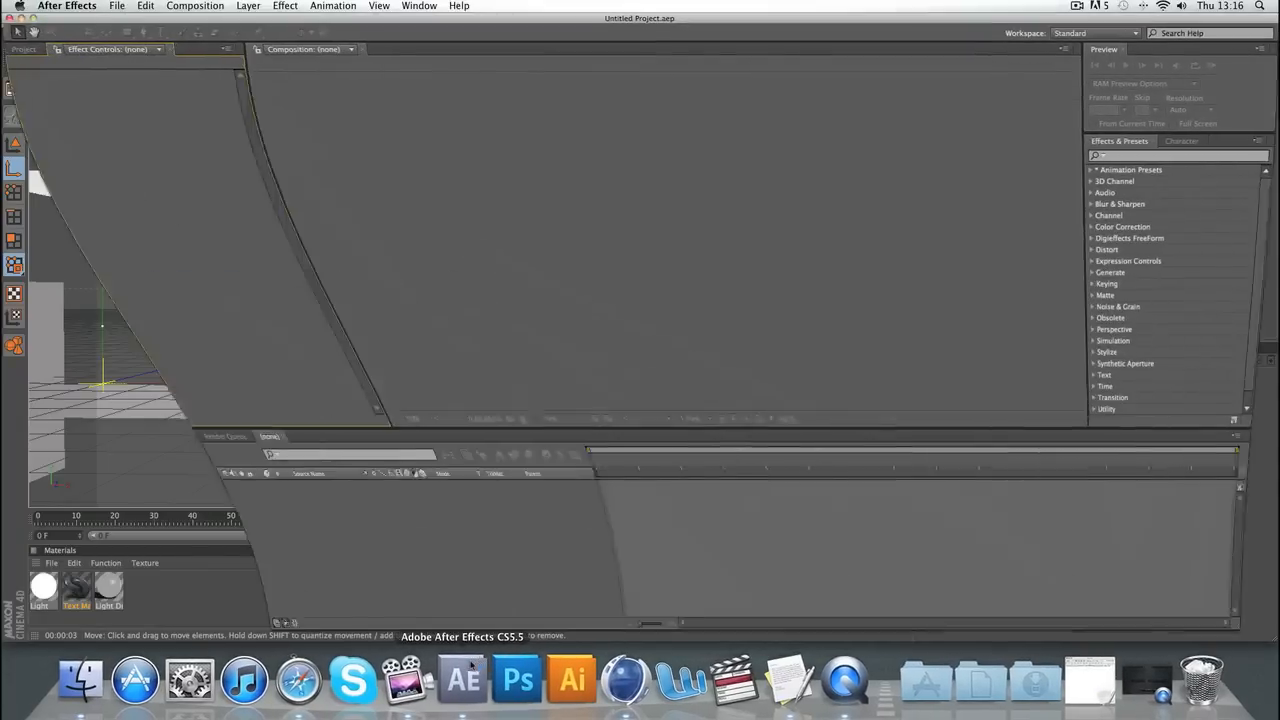
{"action": "left_click", "coordinate": [67, 6]}
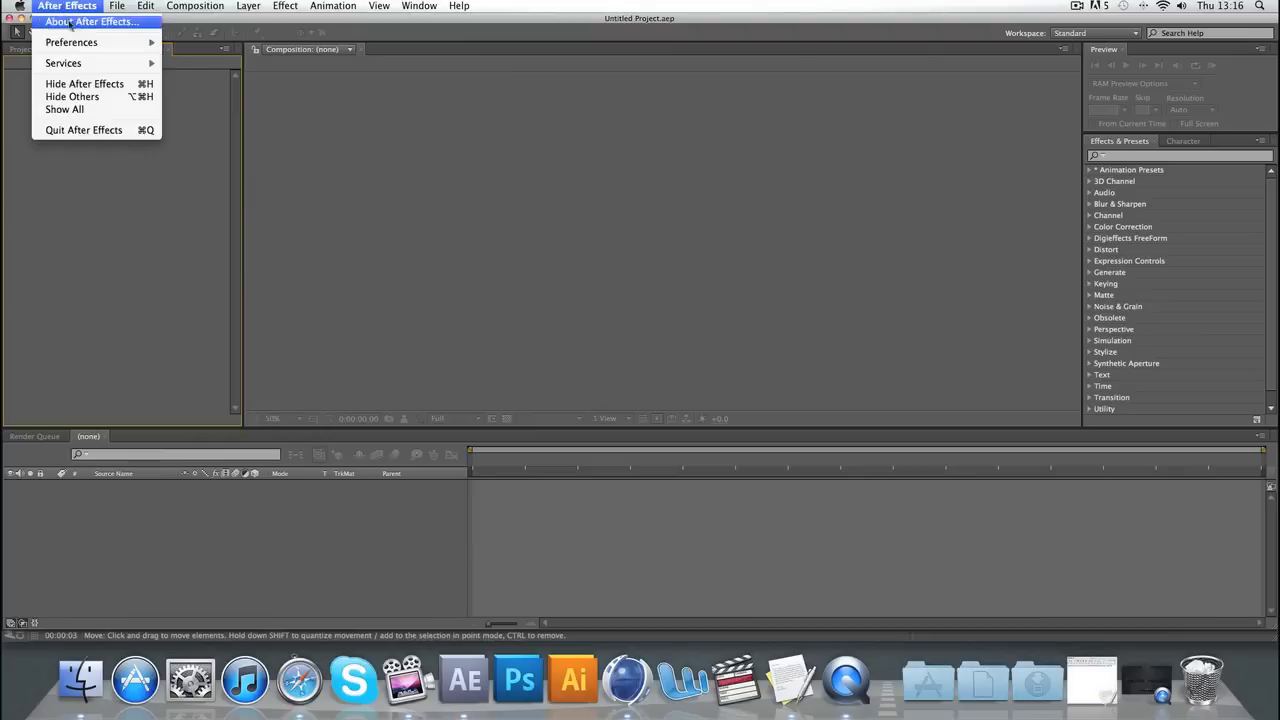
{"action": "left_click", "coordinate": [117, 7]}
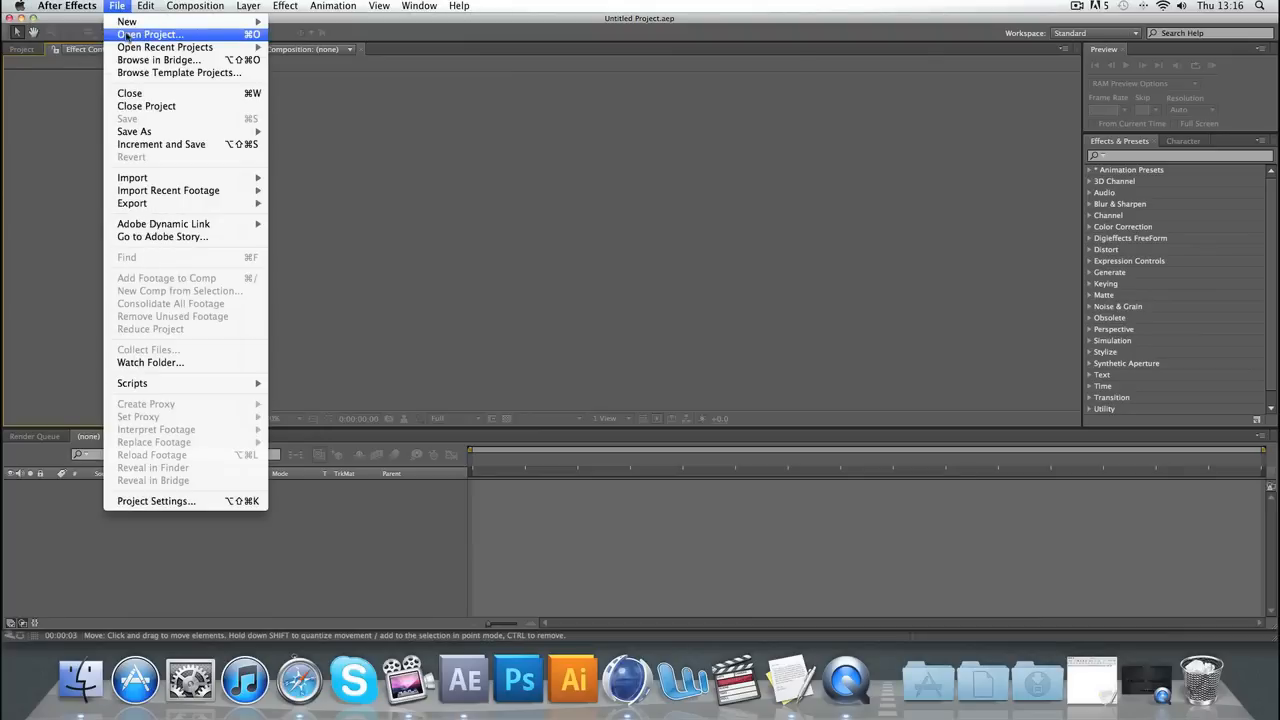
{"action": "left_click", "coordinate": [148, 34]}
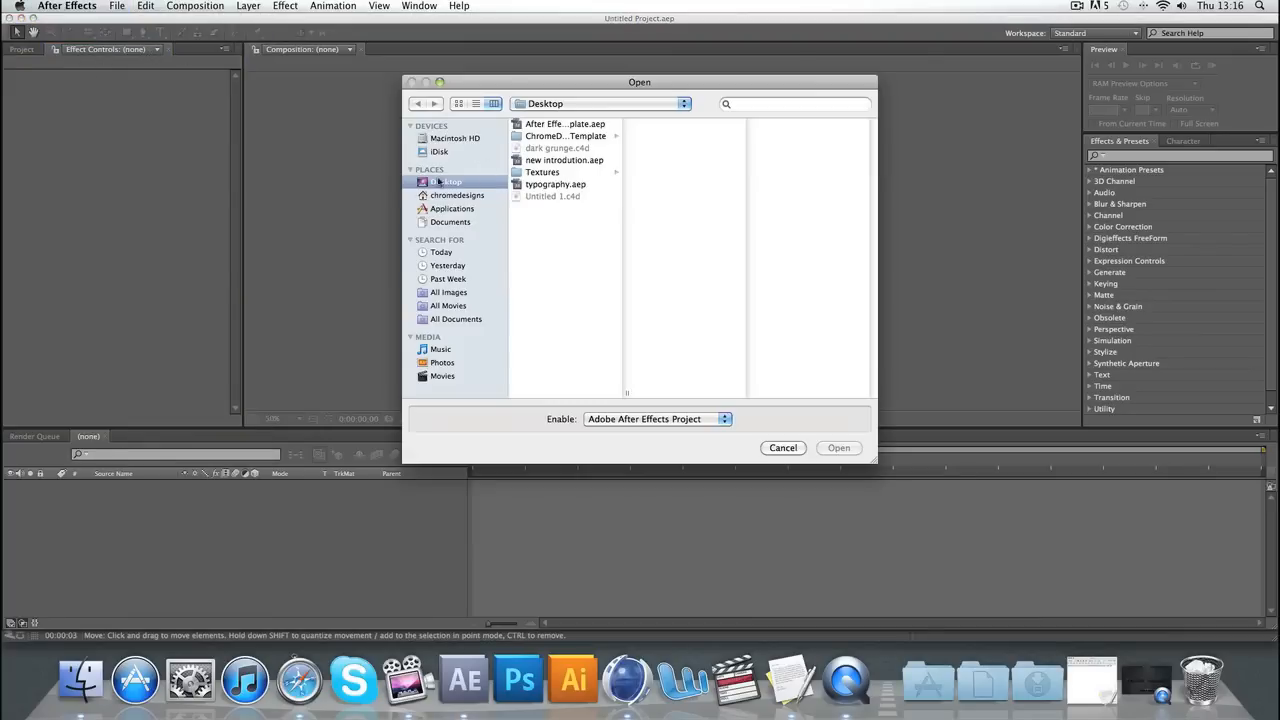
{"action": "double_click", "coordinate": [566, 135]}
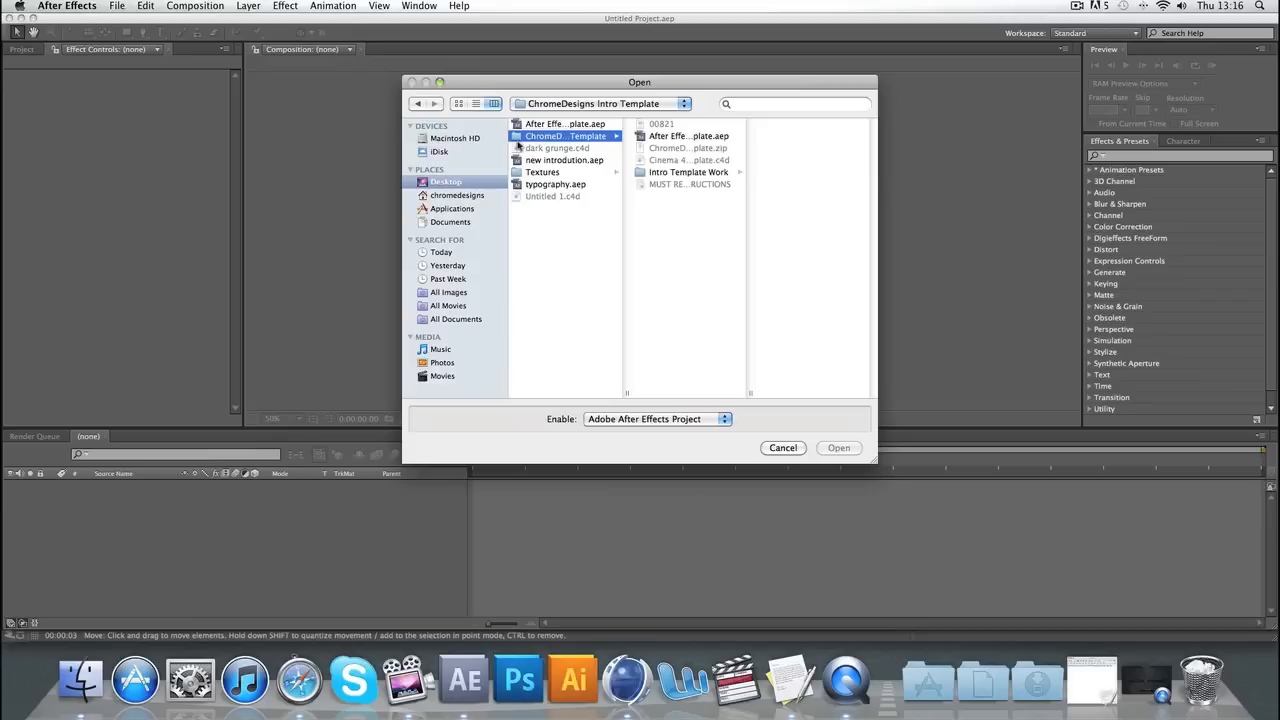
{"action": "left_click", "coordinate": [688, 135]}
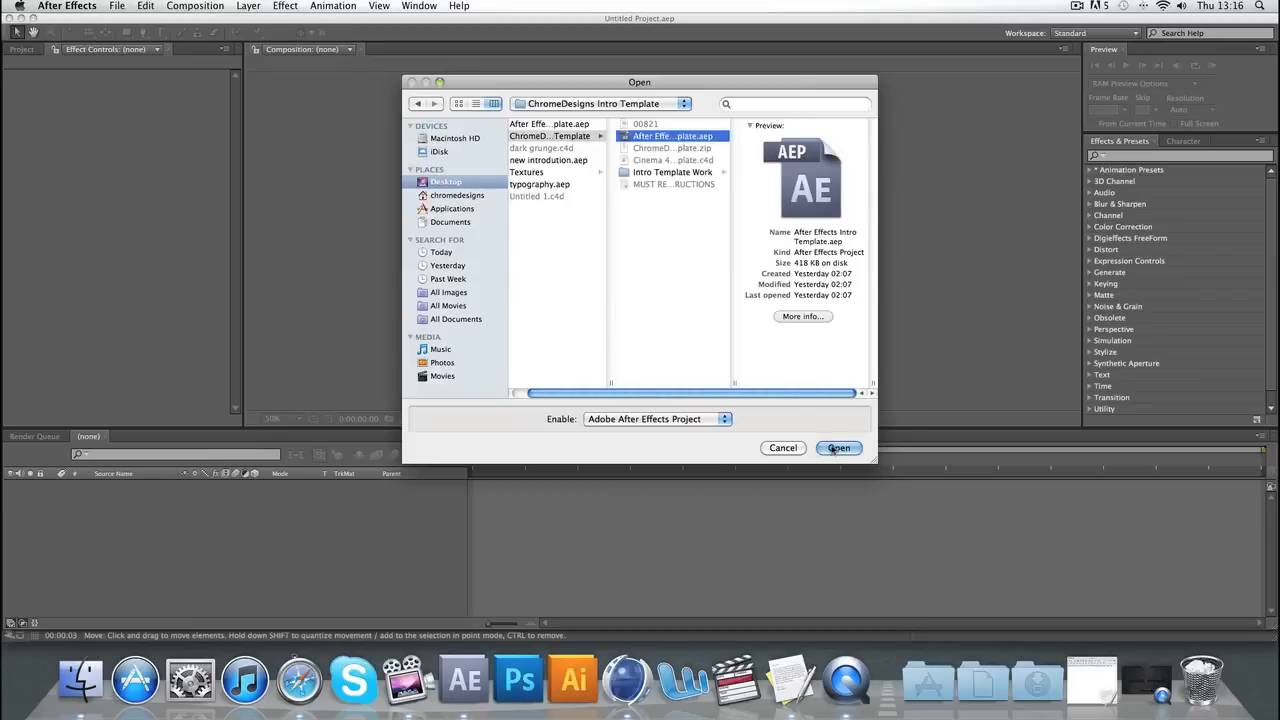
{"action": "left_click", "coordinate": [838, 447]}
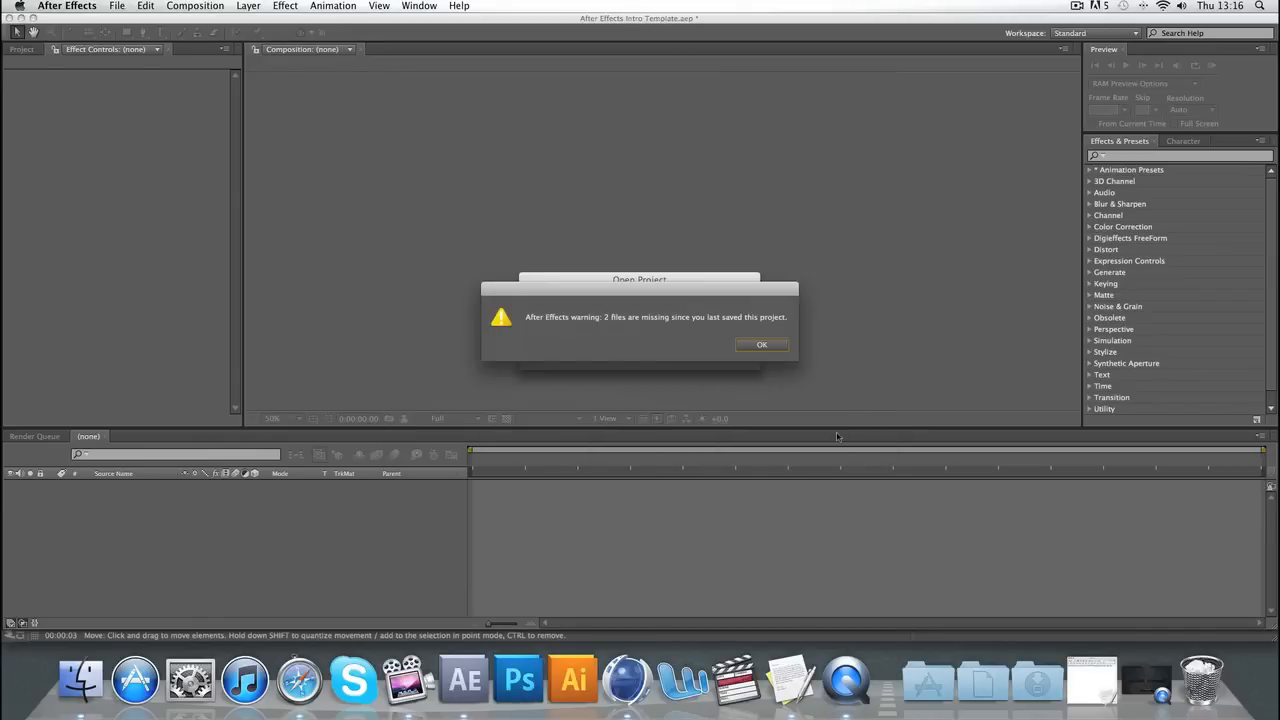
{"action": "left_click", "coordinate": [761, 344]}
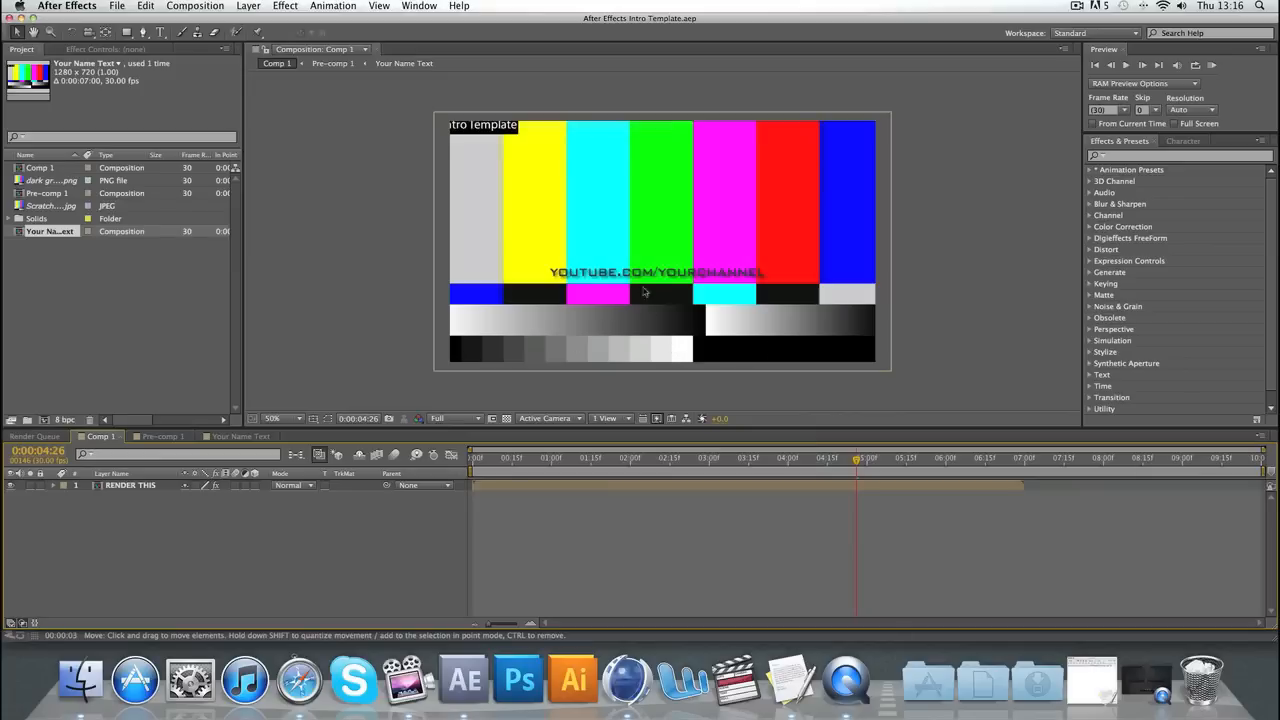
{"action": "mouse_move", "coordinate": [567, 231]}
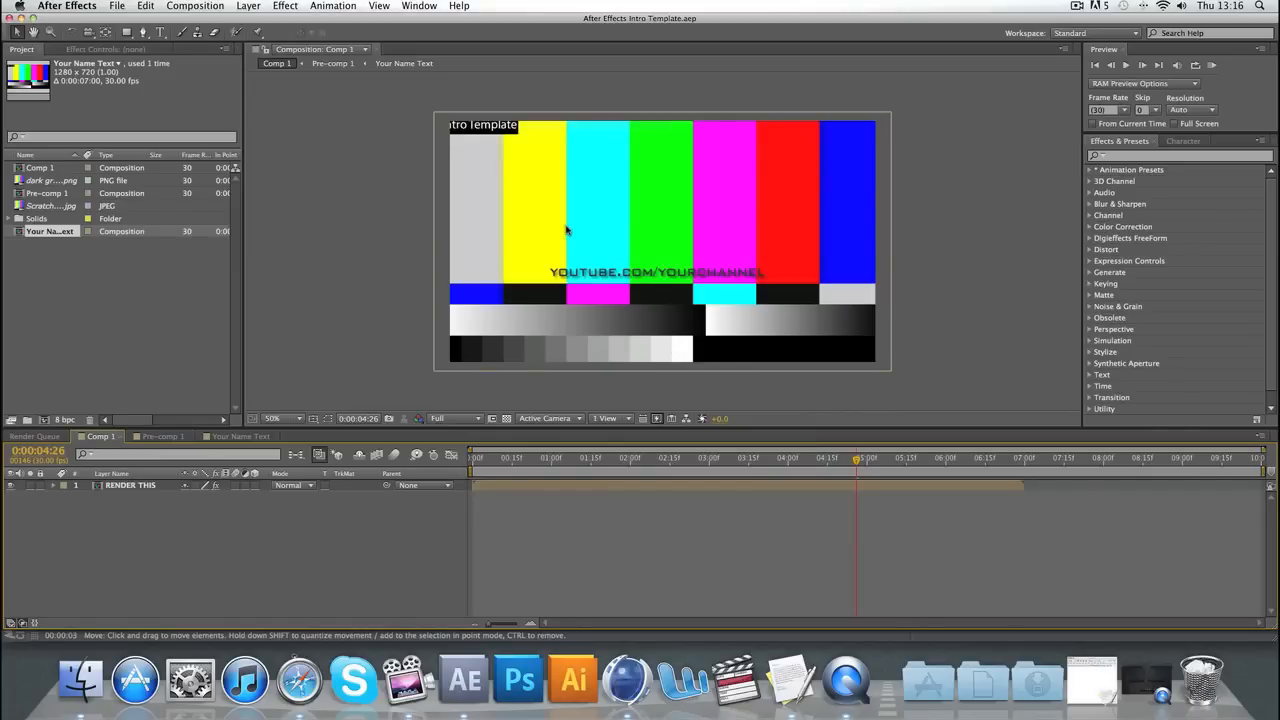
{"action": "mouse_move", "coordinate": [505, 173]}
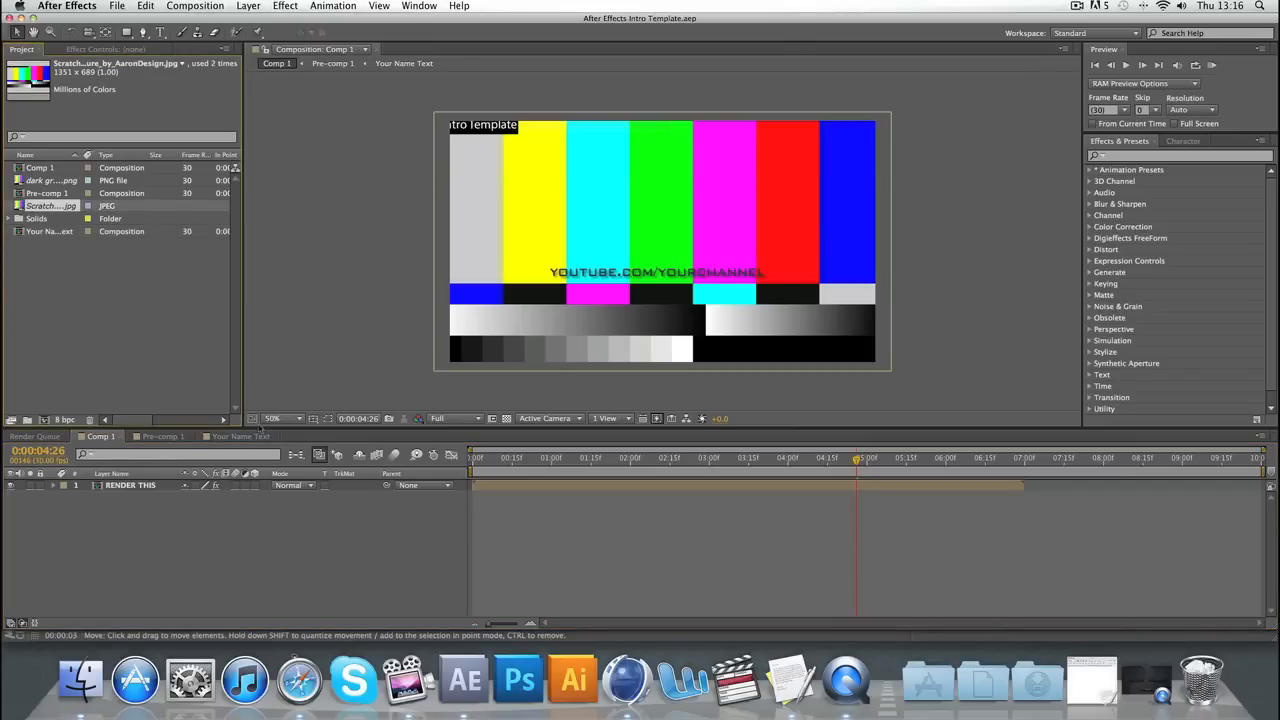
{"action": "left_click", "coordinate": [52, 180]}
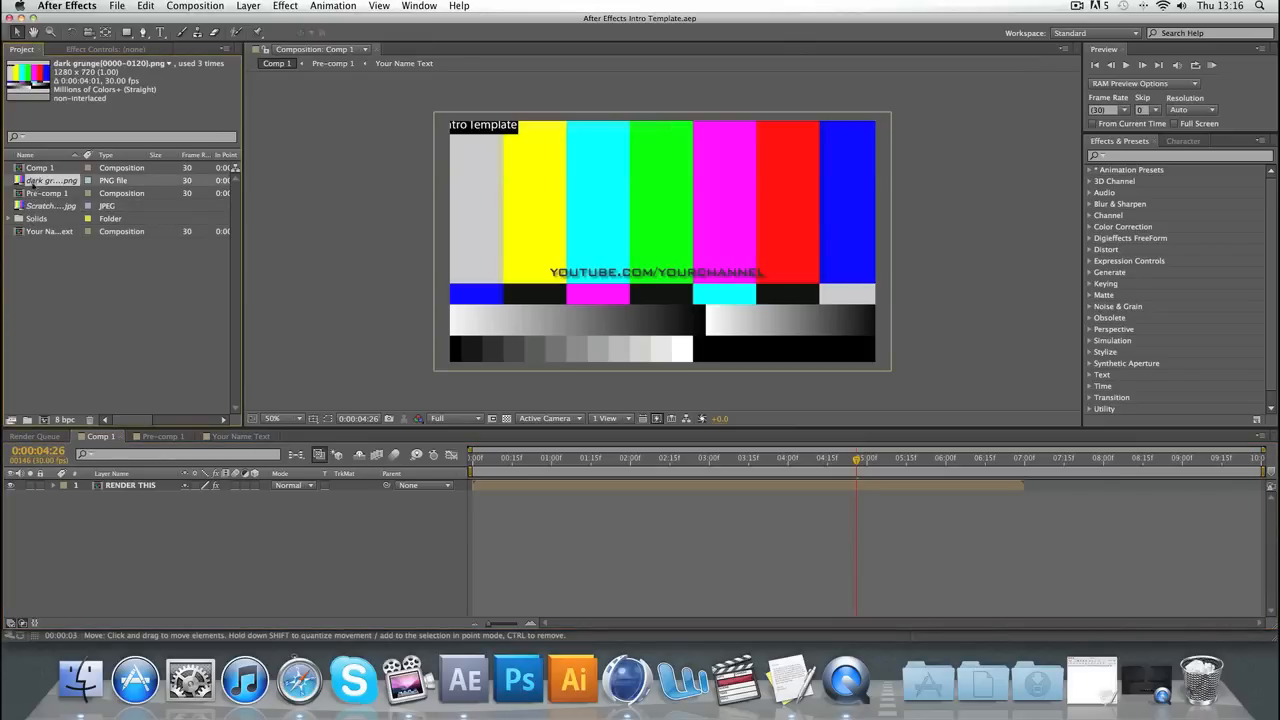
{"action": "left_click", "coordinate": [40, 167]}
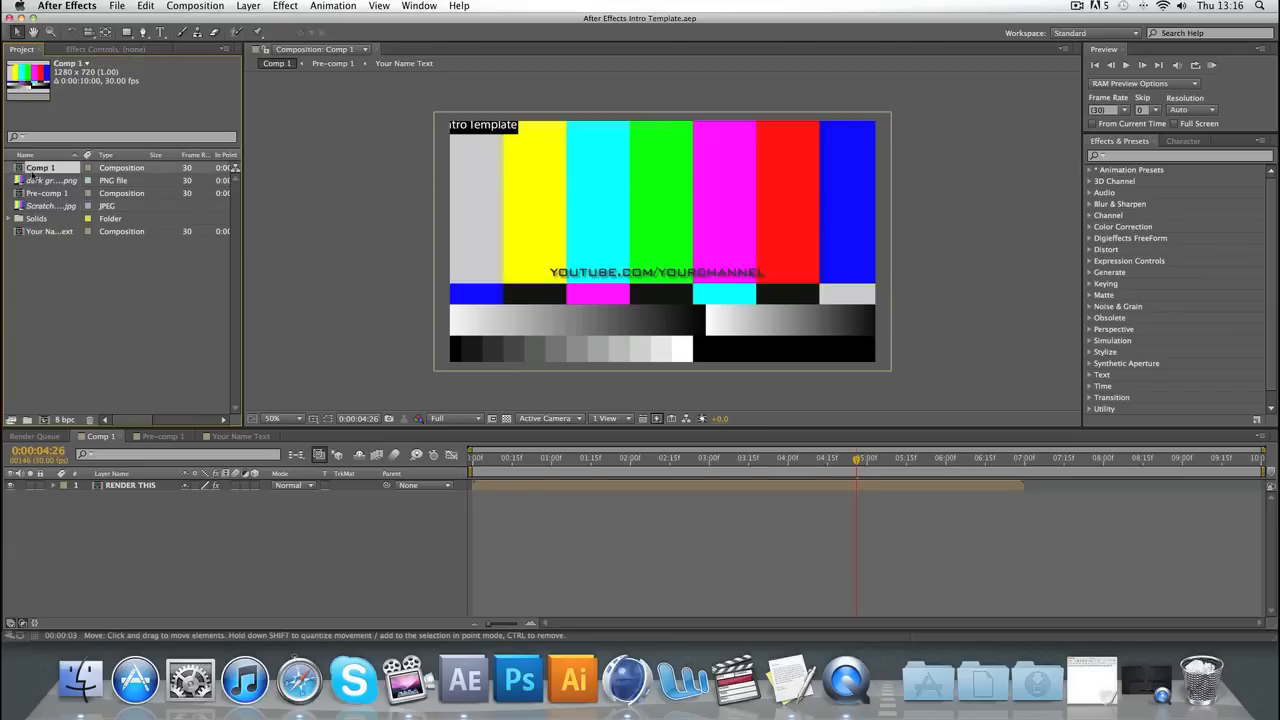
{"action": "left_click", "coordinate": [48, 205]}
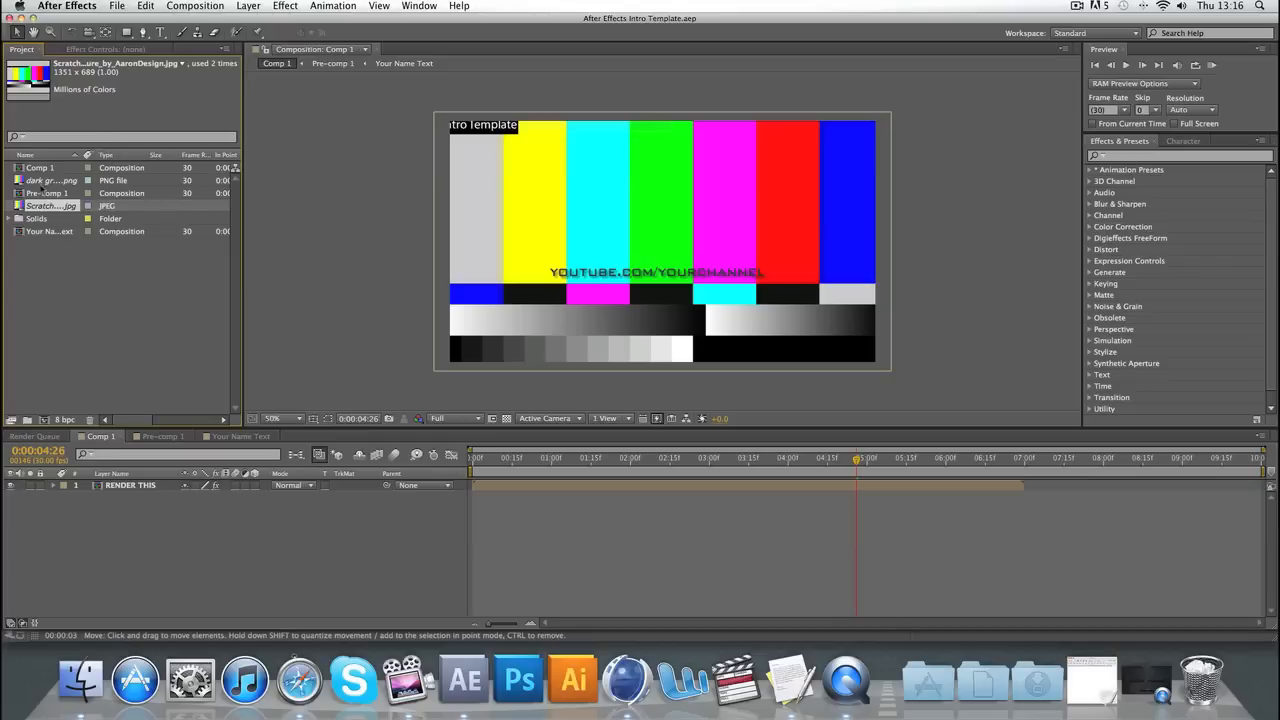
Replace the Scratch JPEG footage with the scratched steel texture from Desktop > Textures.
{"action": "right_click", "coordinate": [50, 205]}
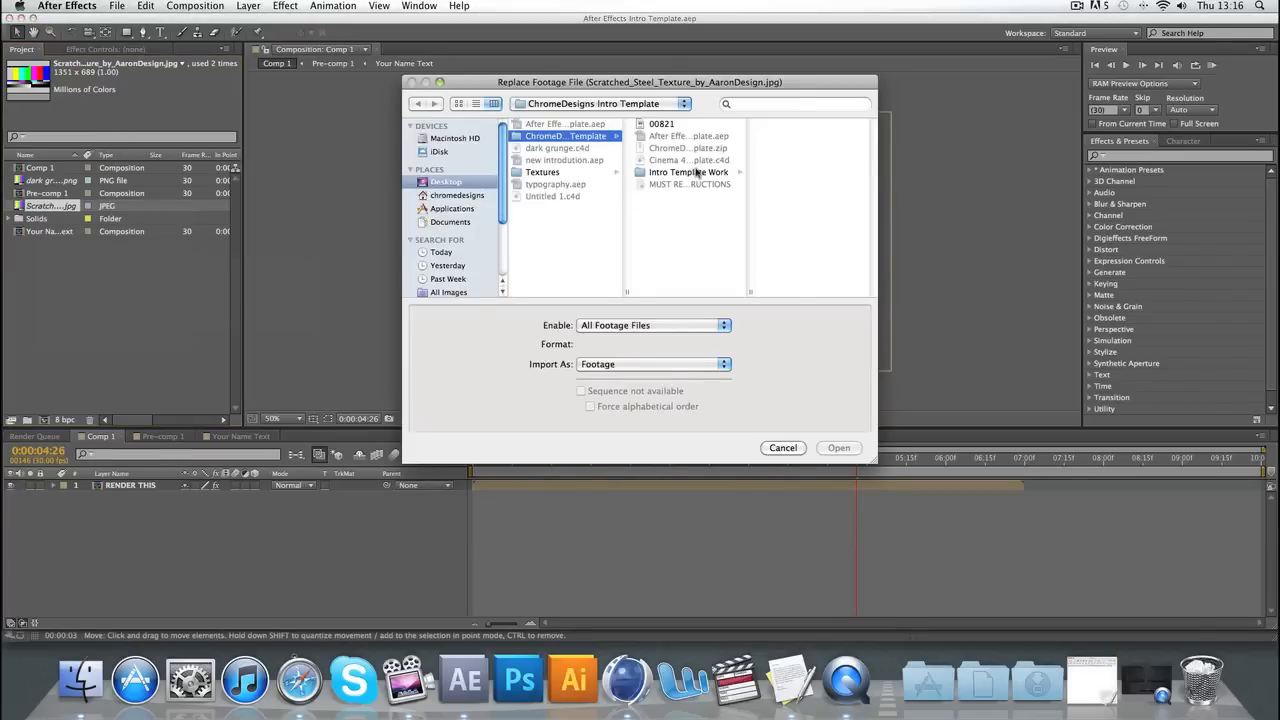
{"action": "left_click", "coordinate": [688, 172]}
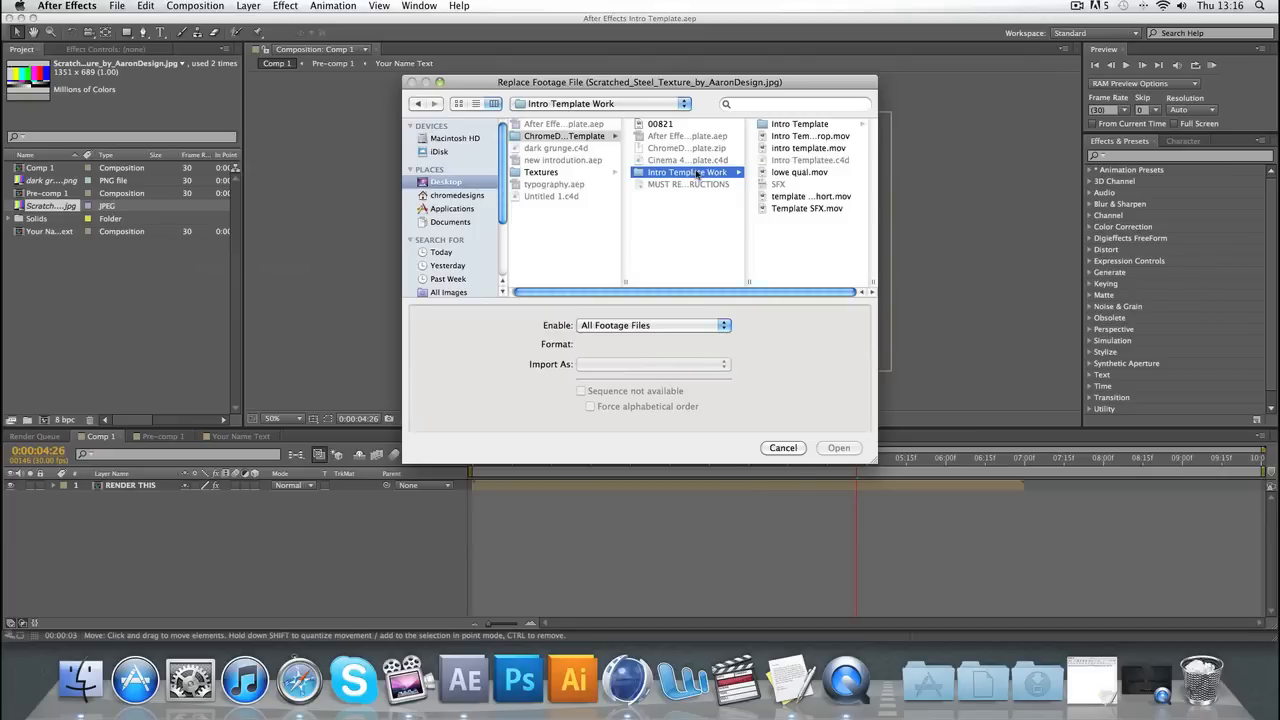
{"action": "left_click", "coordinate": [447, 181]}
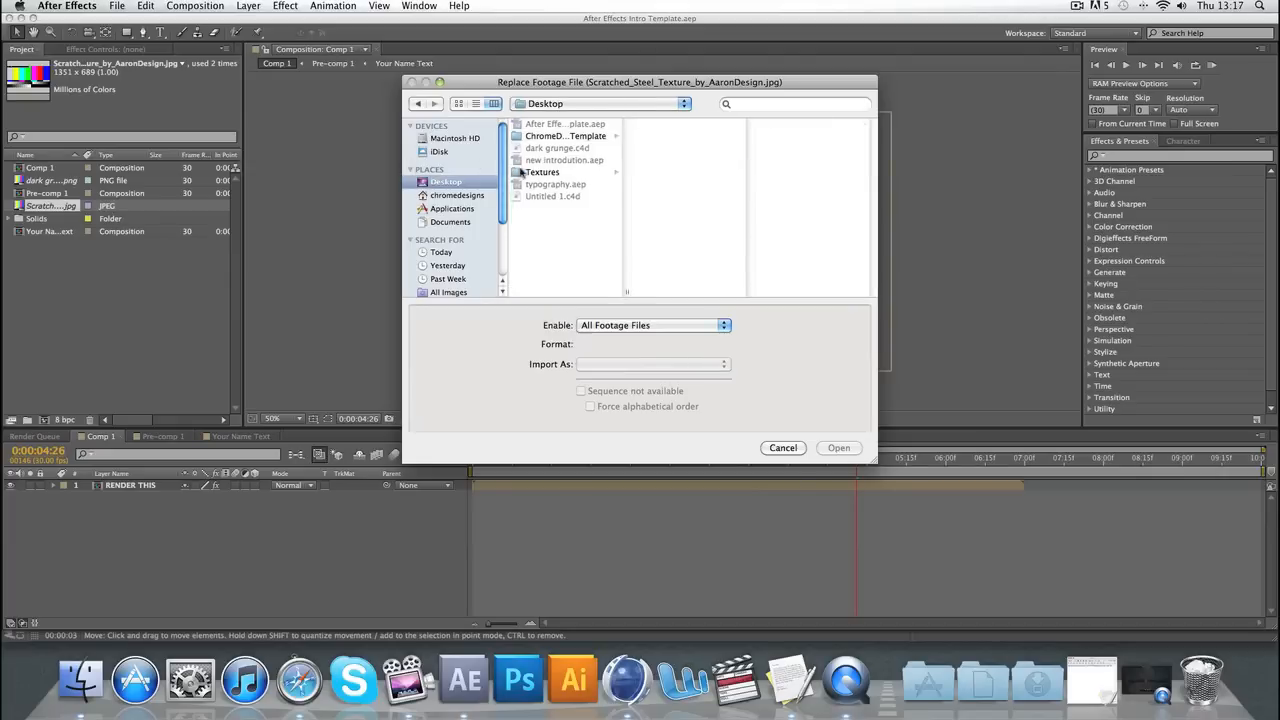
{"action": "left_click", "coordinate": [541, 172]}
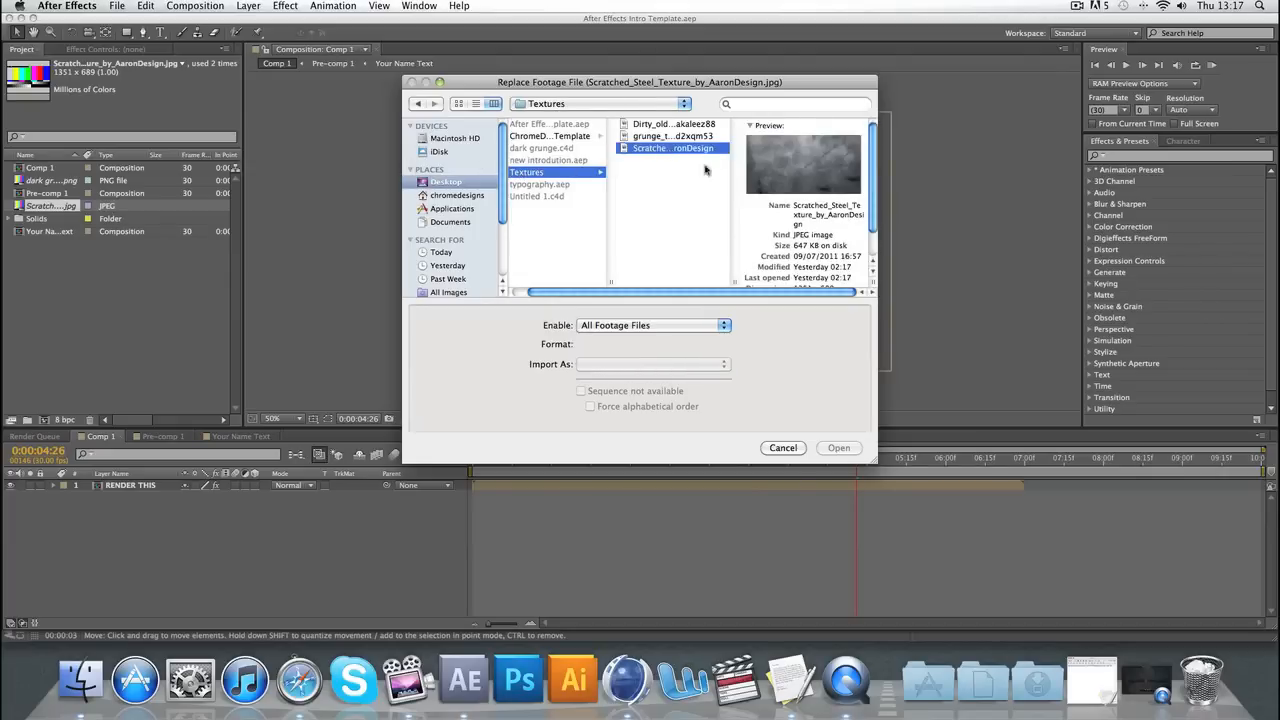
{"action": "left_click", "coordinate": [838, 447]}
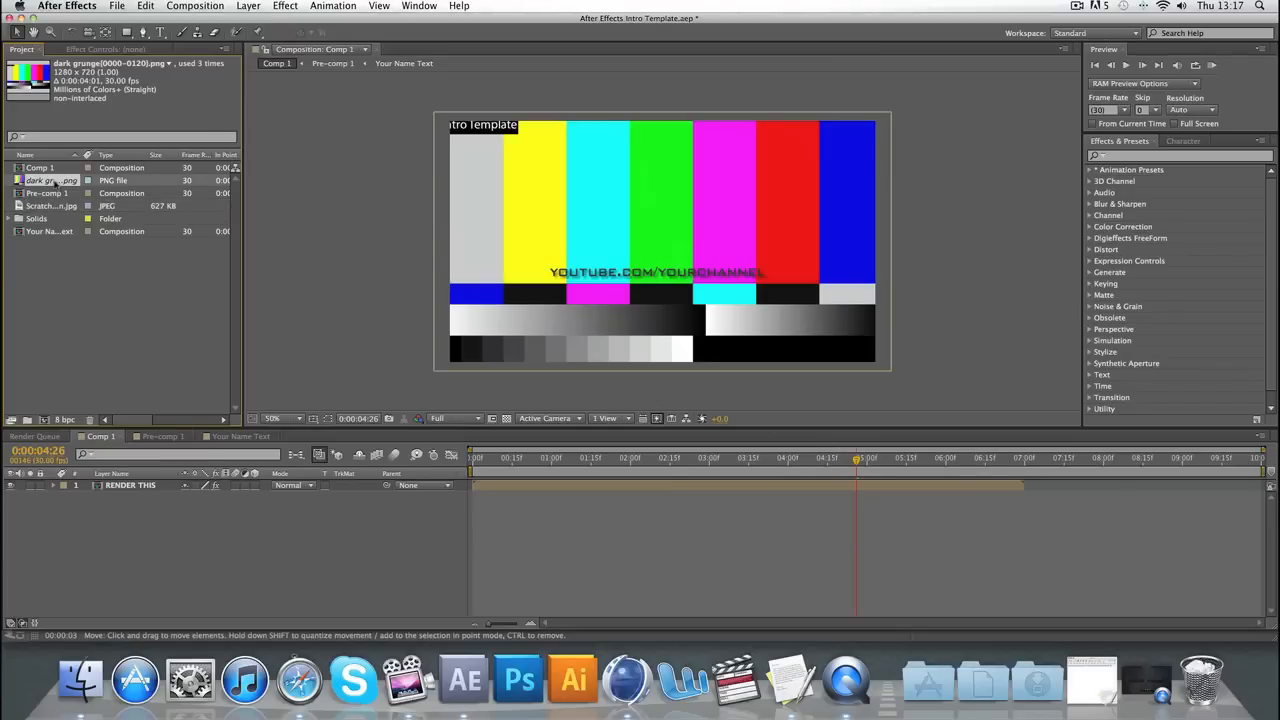
Start Replace Footage > File for the dark grunge PNG and browse to Intro Template Work.
{"action": "right_click", "coordinate": [50, 180]}
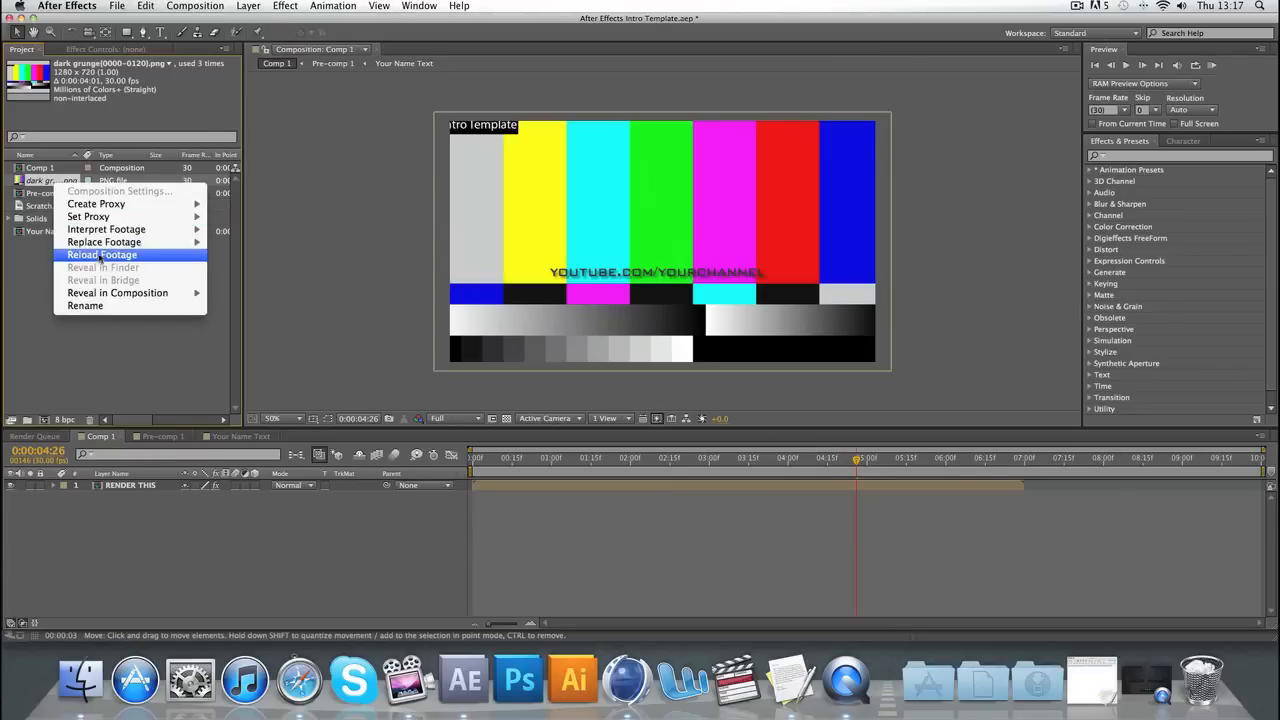
{"action": "left_click", "coordinate": [104, 242]}
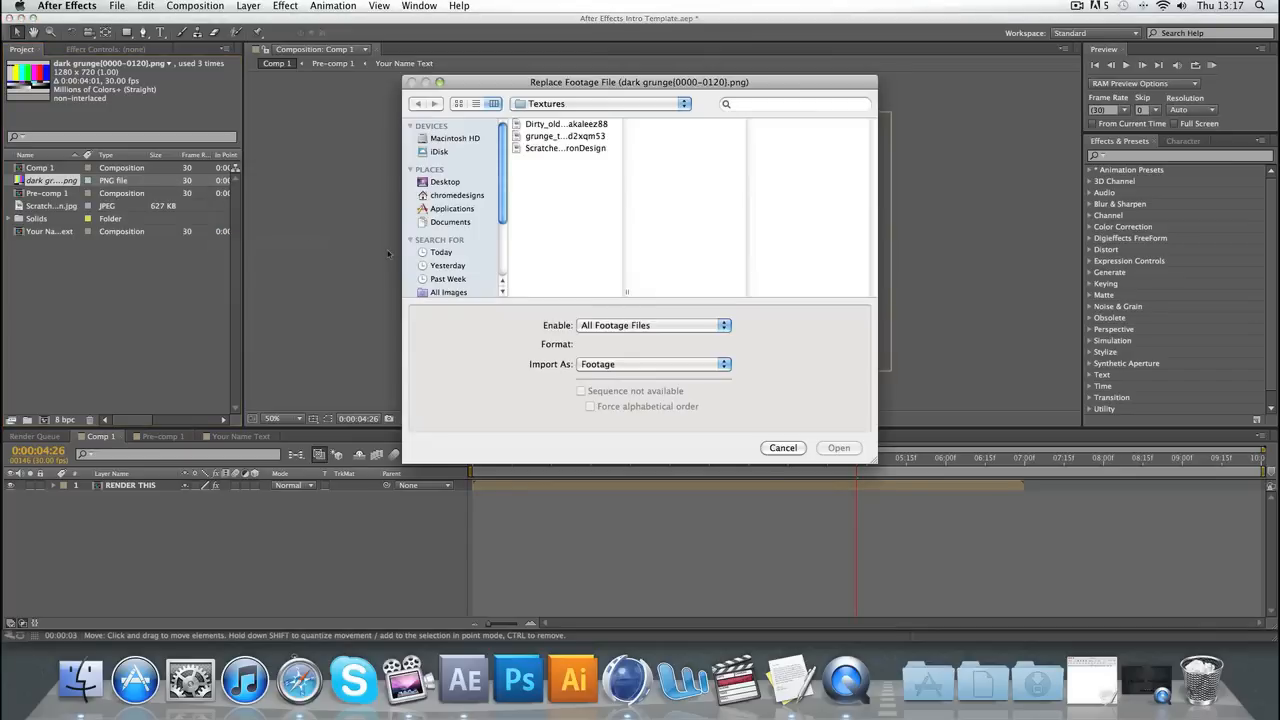
{"action": "left_click", "coordinate": [564, 136]}
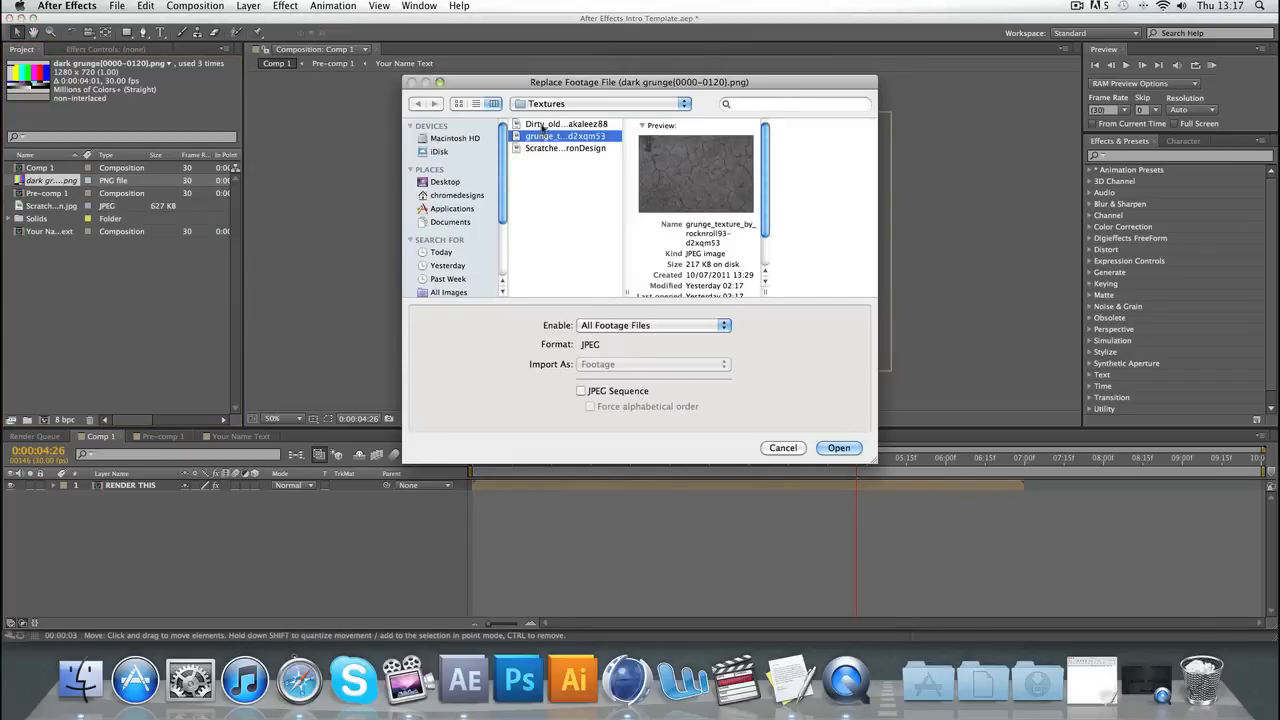
{"action": "left_click", "coordinate": [445, 181]}
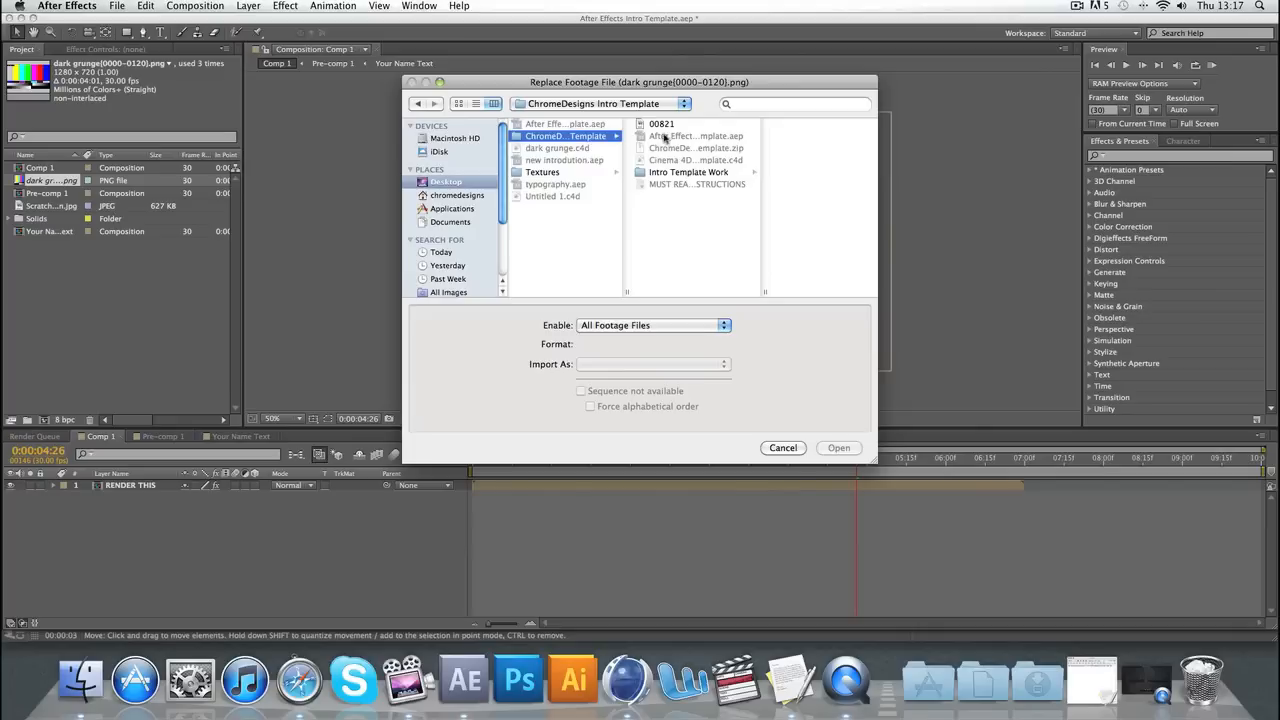
{"action": "left_click", "coordinate": [688, 172]}
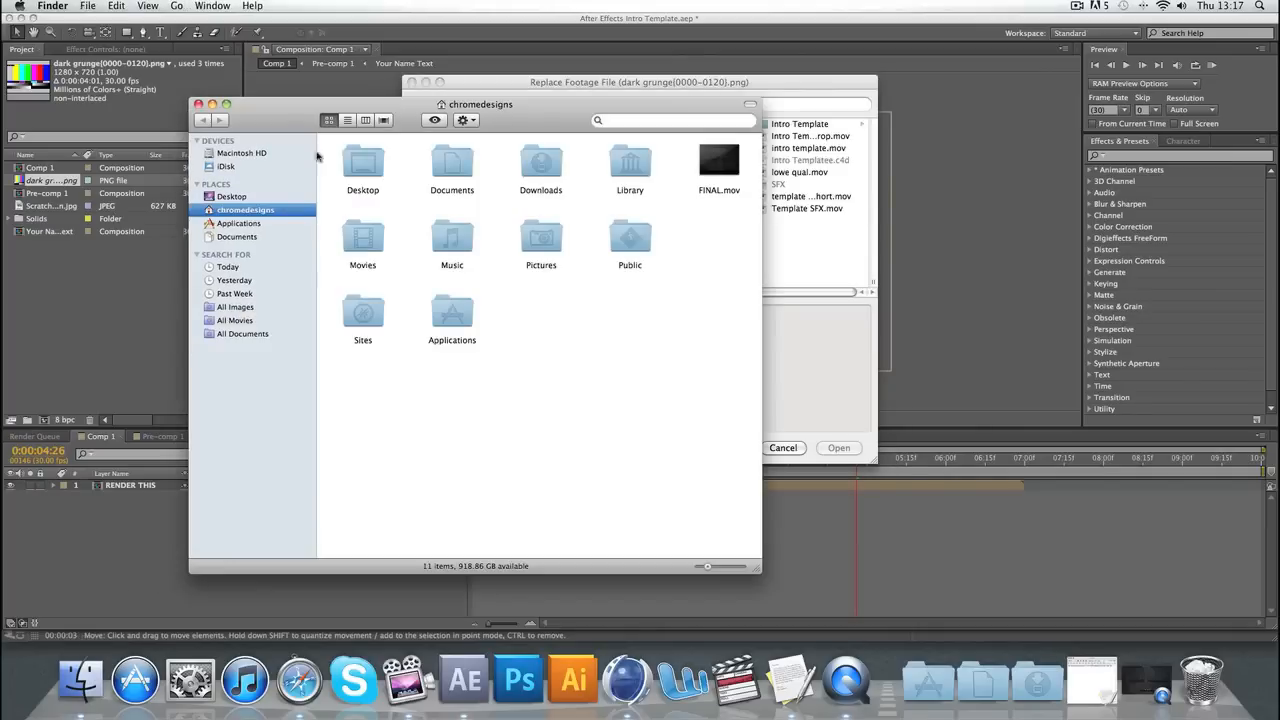
Search the Mac in Finder for 'dark gr' to locate the dark grunge PNG frames.
{"action": "left_click", "coordinate": [670, 120]}
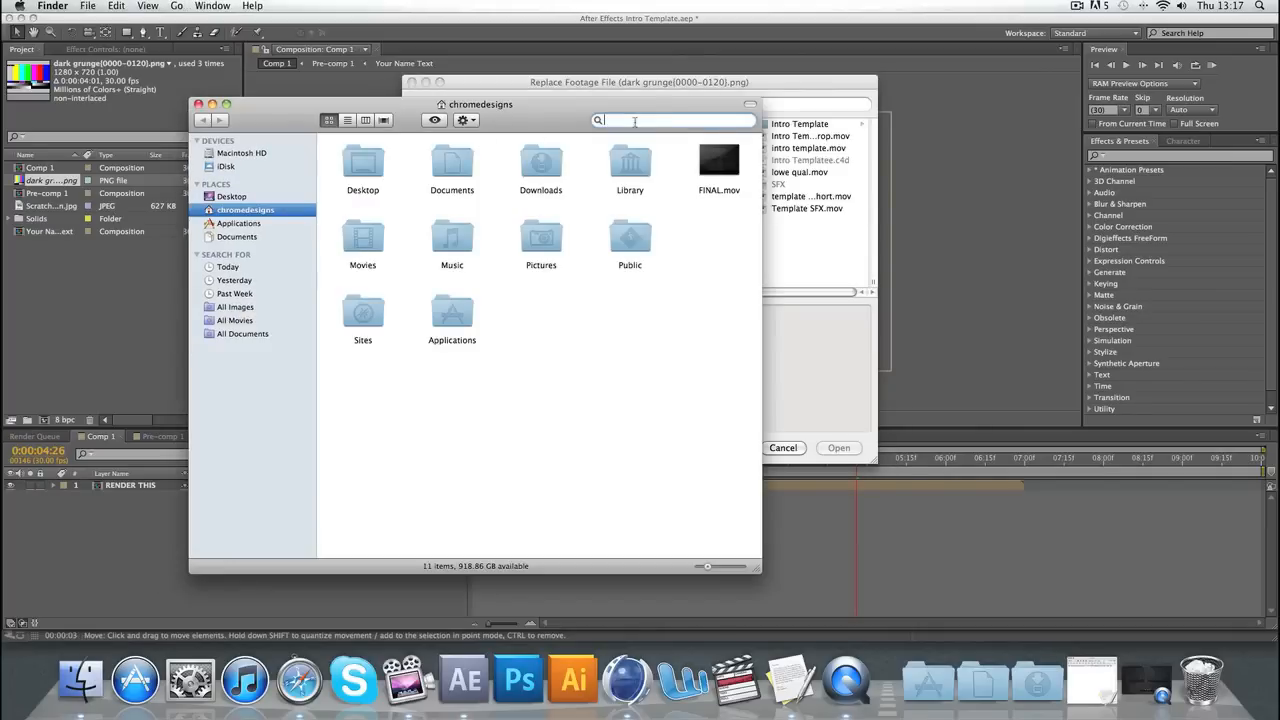
{"action": "type", "text": "dark grunge"}
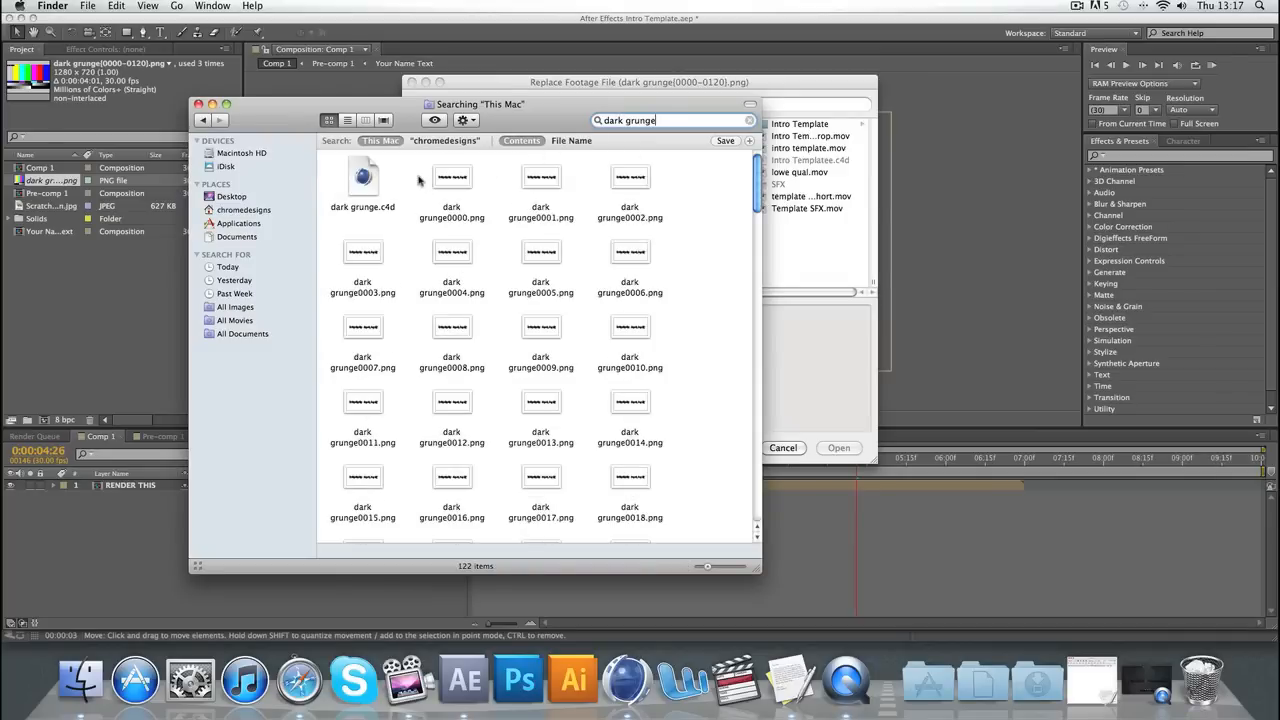
{"action": "mouse_move", "coordinate": [385, 186]}
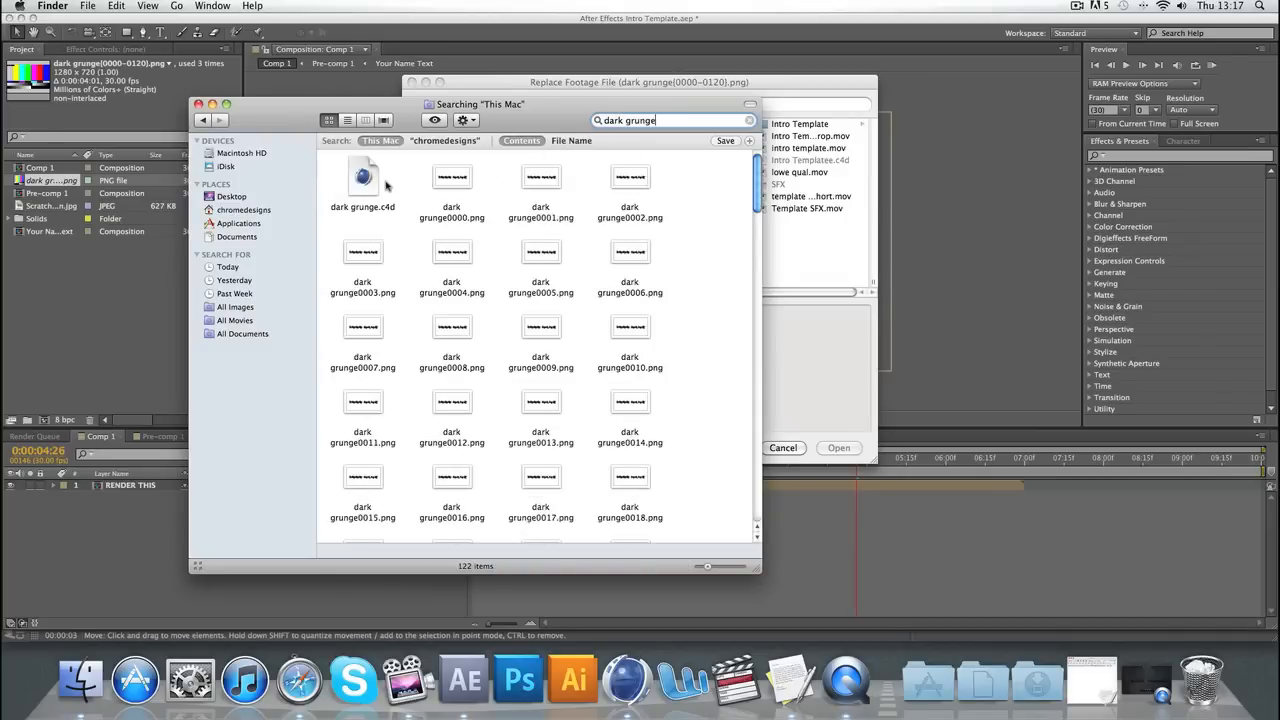
{"action": "left_click", "coordinate": [362, 180]}
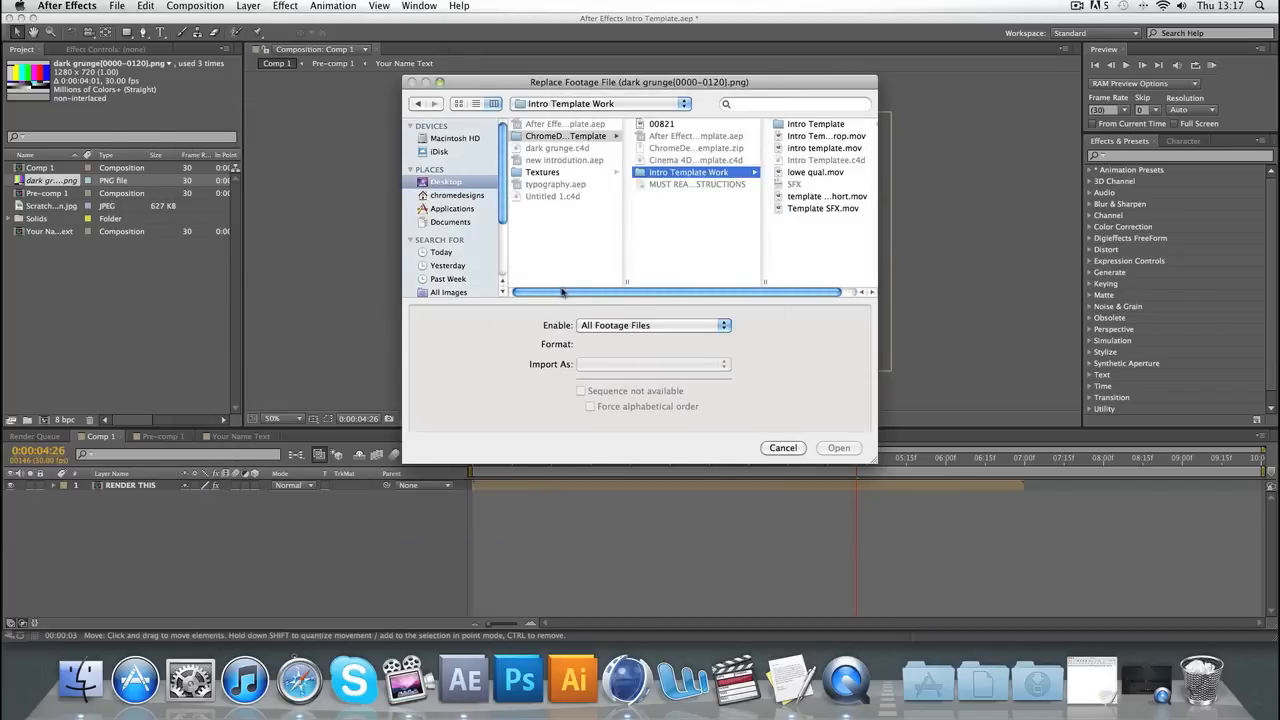
{"action": "mouse_move", "coordinate": [600, 232]}
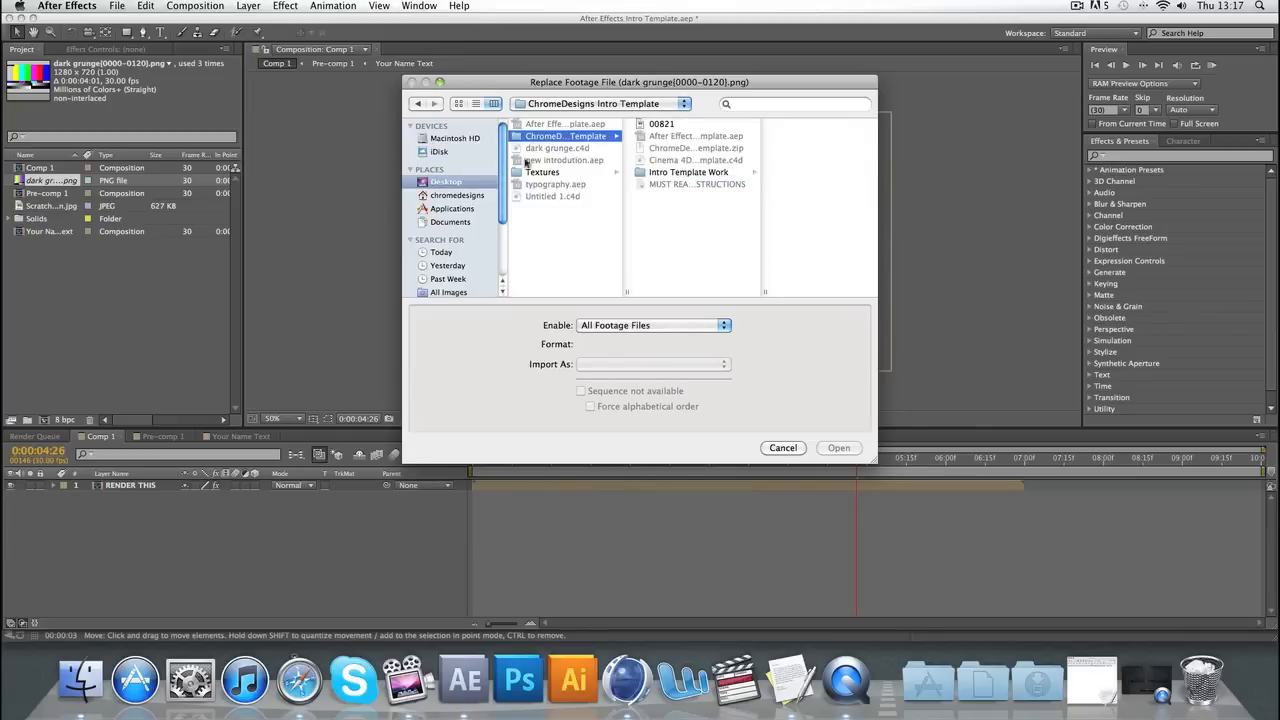
Pick dark grunge0000.png as a PNG sequence from Intro Template, then return the playhead to 0.
{"action": "double_click", "coordinate": [688, 171]}
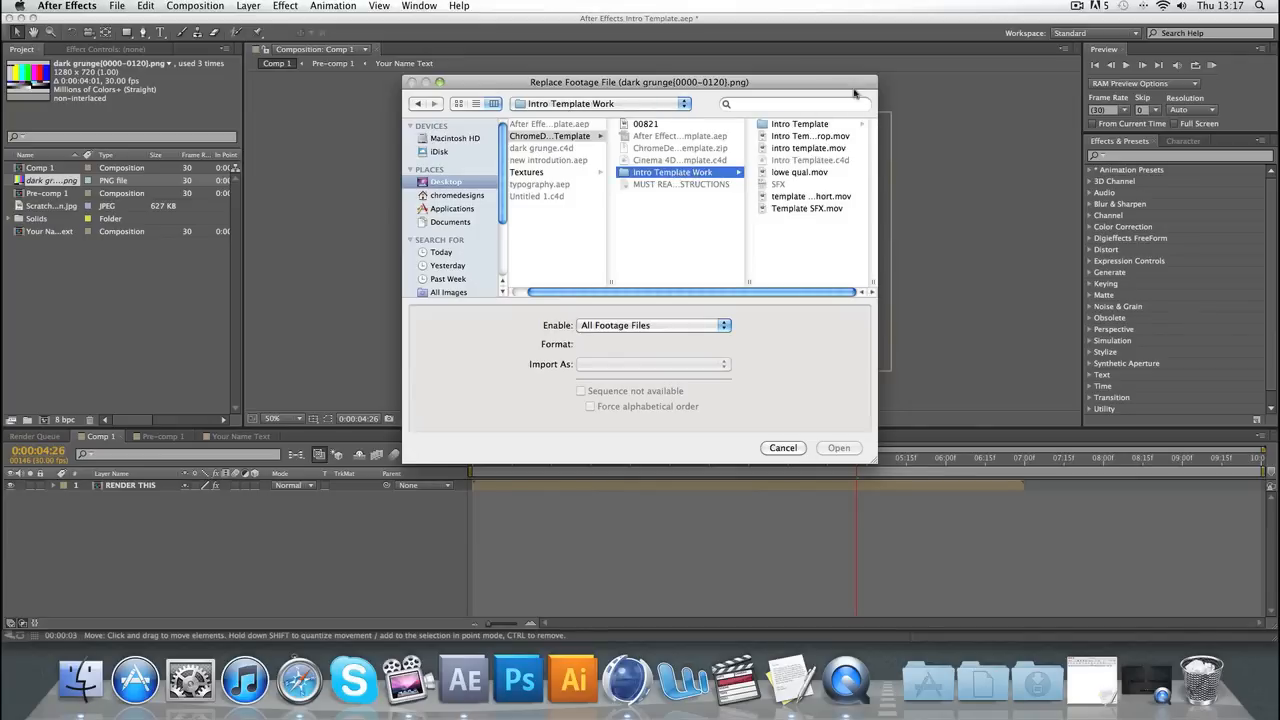
{"action": "double_click", "coordinate": [672, 172]}
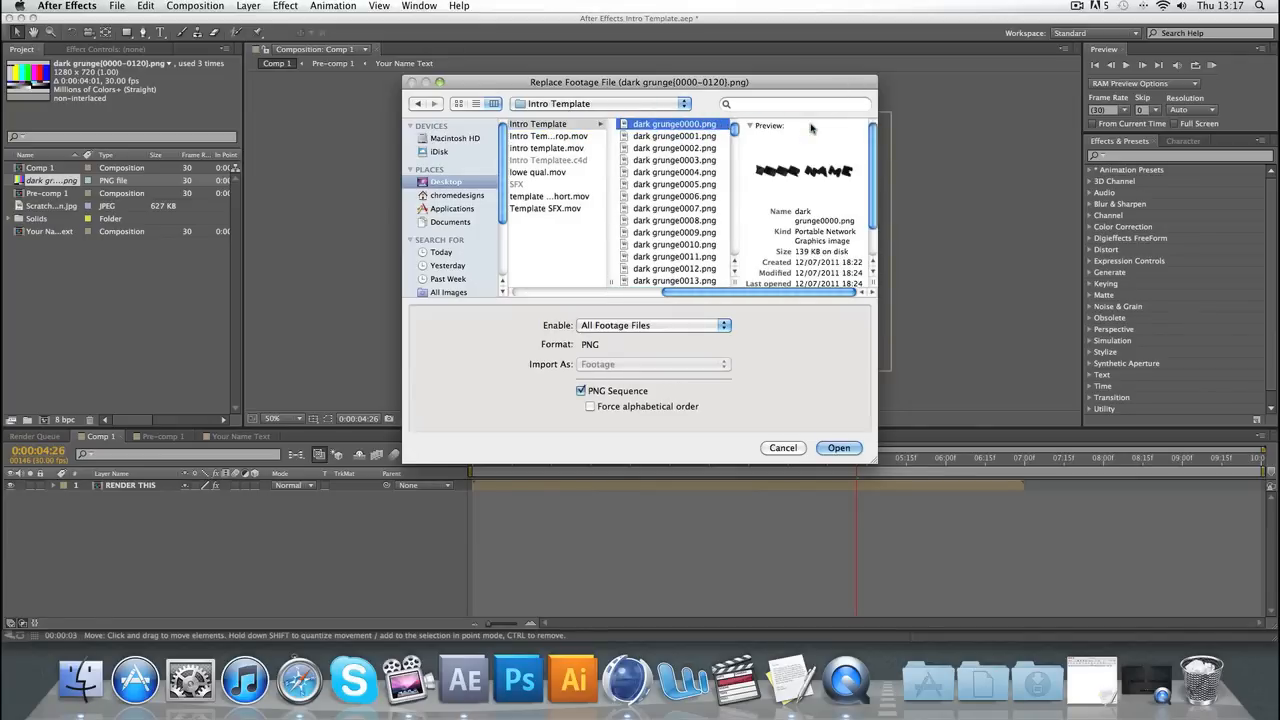
{"action": "left_click", "coordinate": [839, 447]}
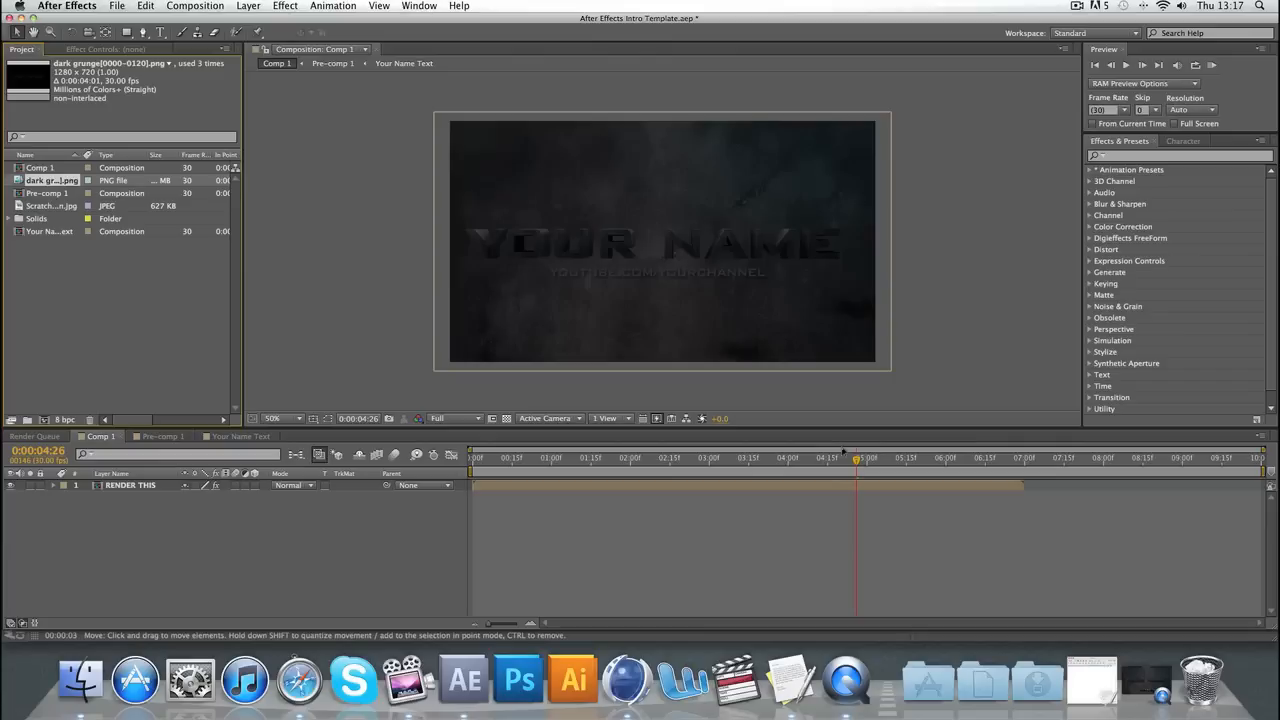
{"action": "left_click", "coordinate": [472, 458]}
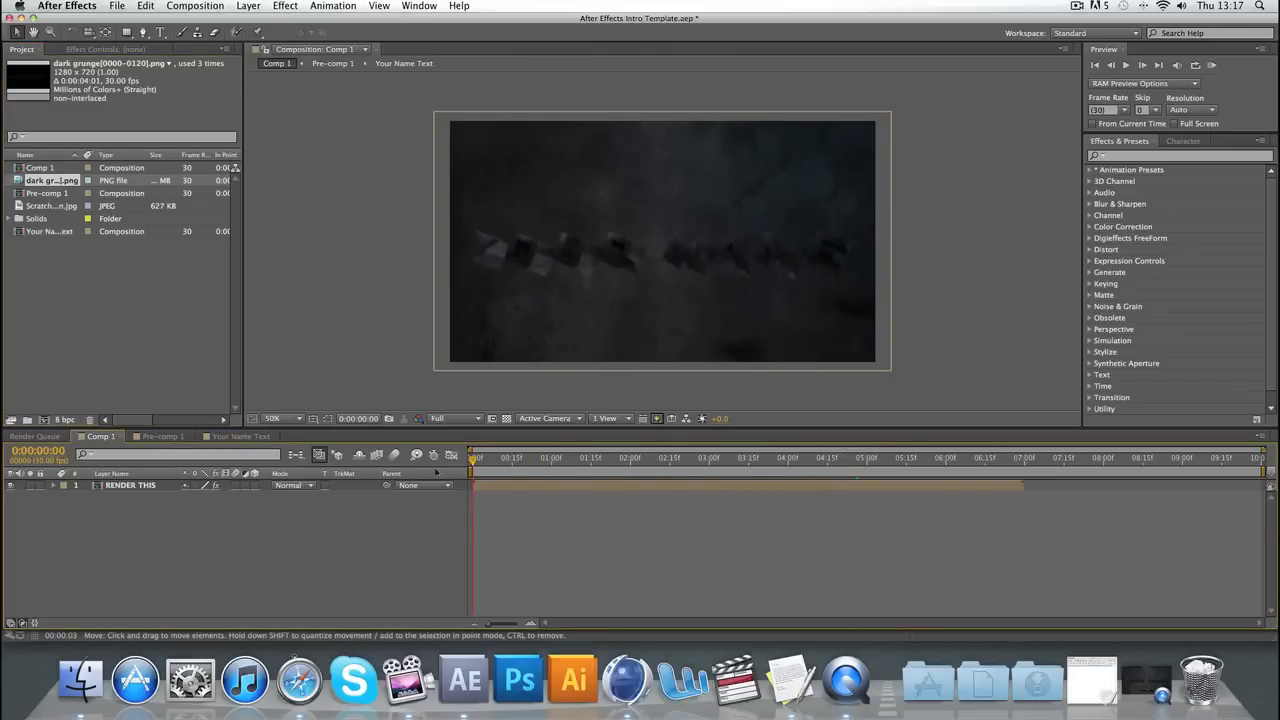